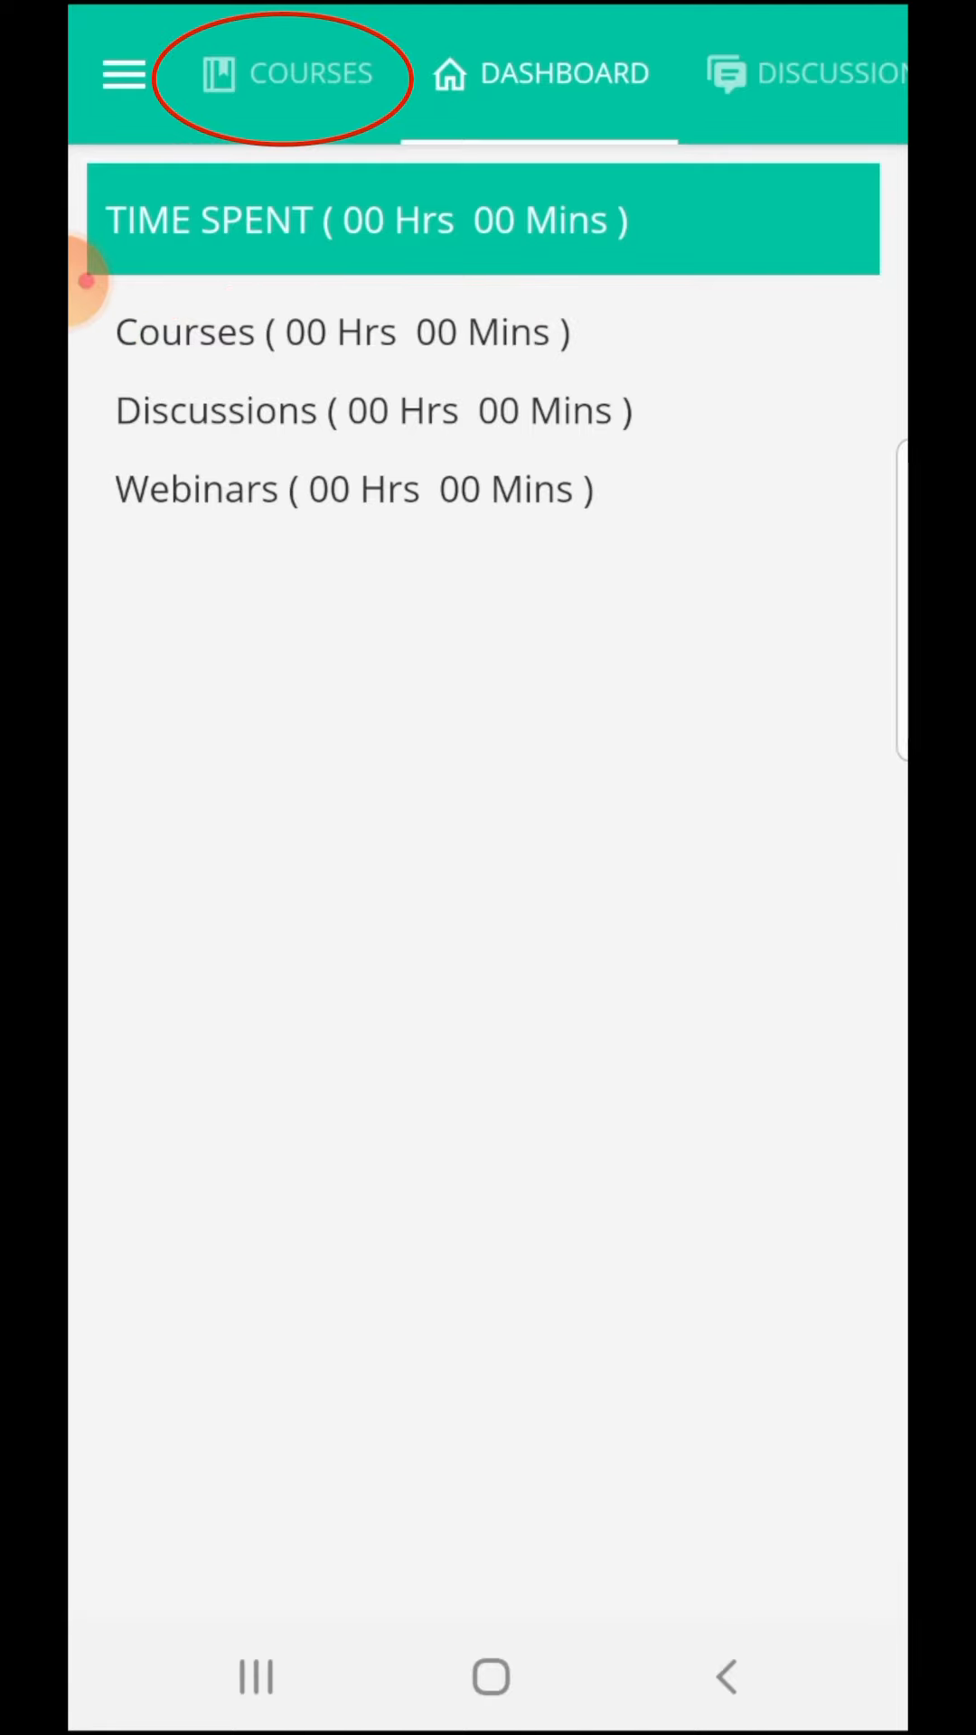
Open the COURSES catalogue and scroll down through categories to Self Development
left_click(289, 74)
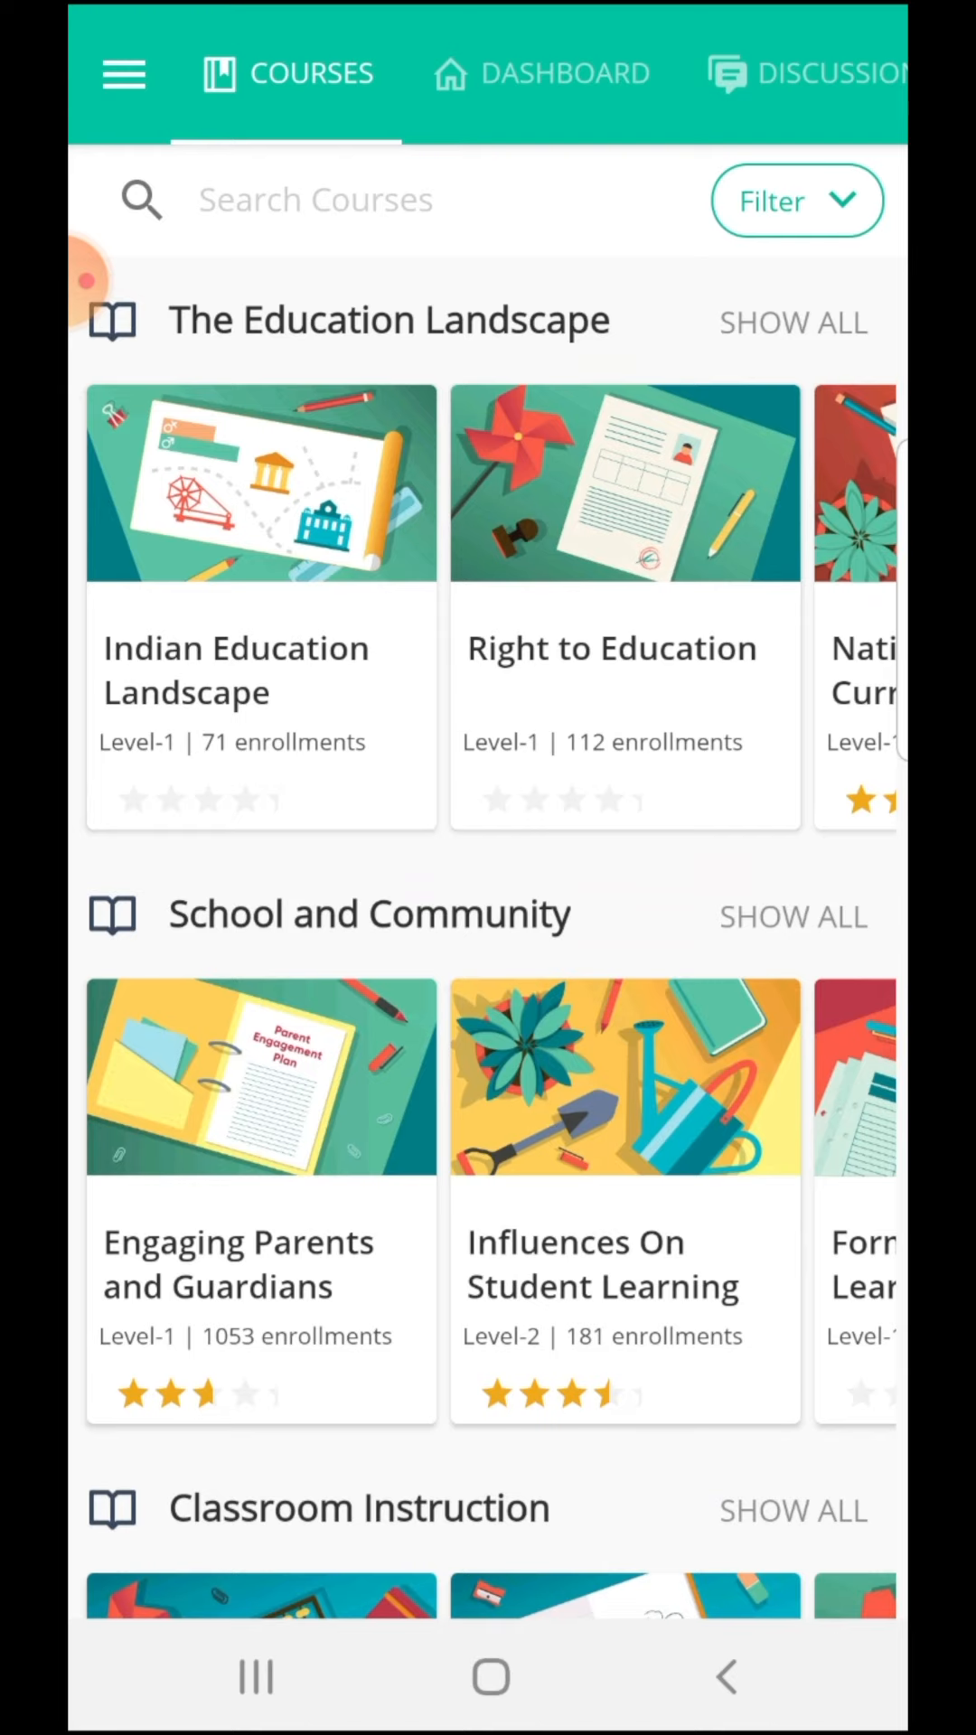
scroll("down", 3)
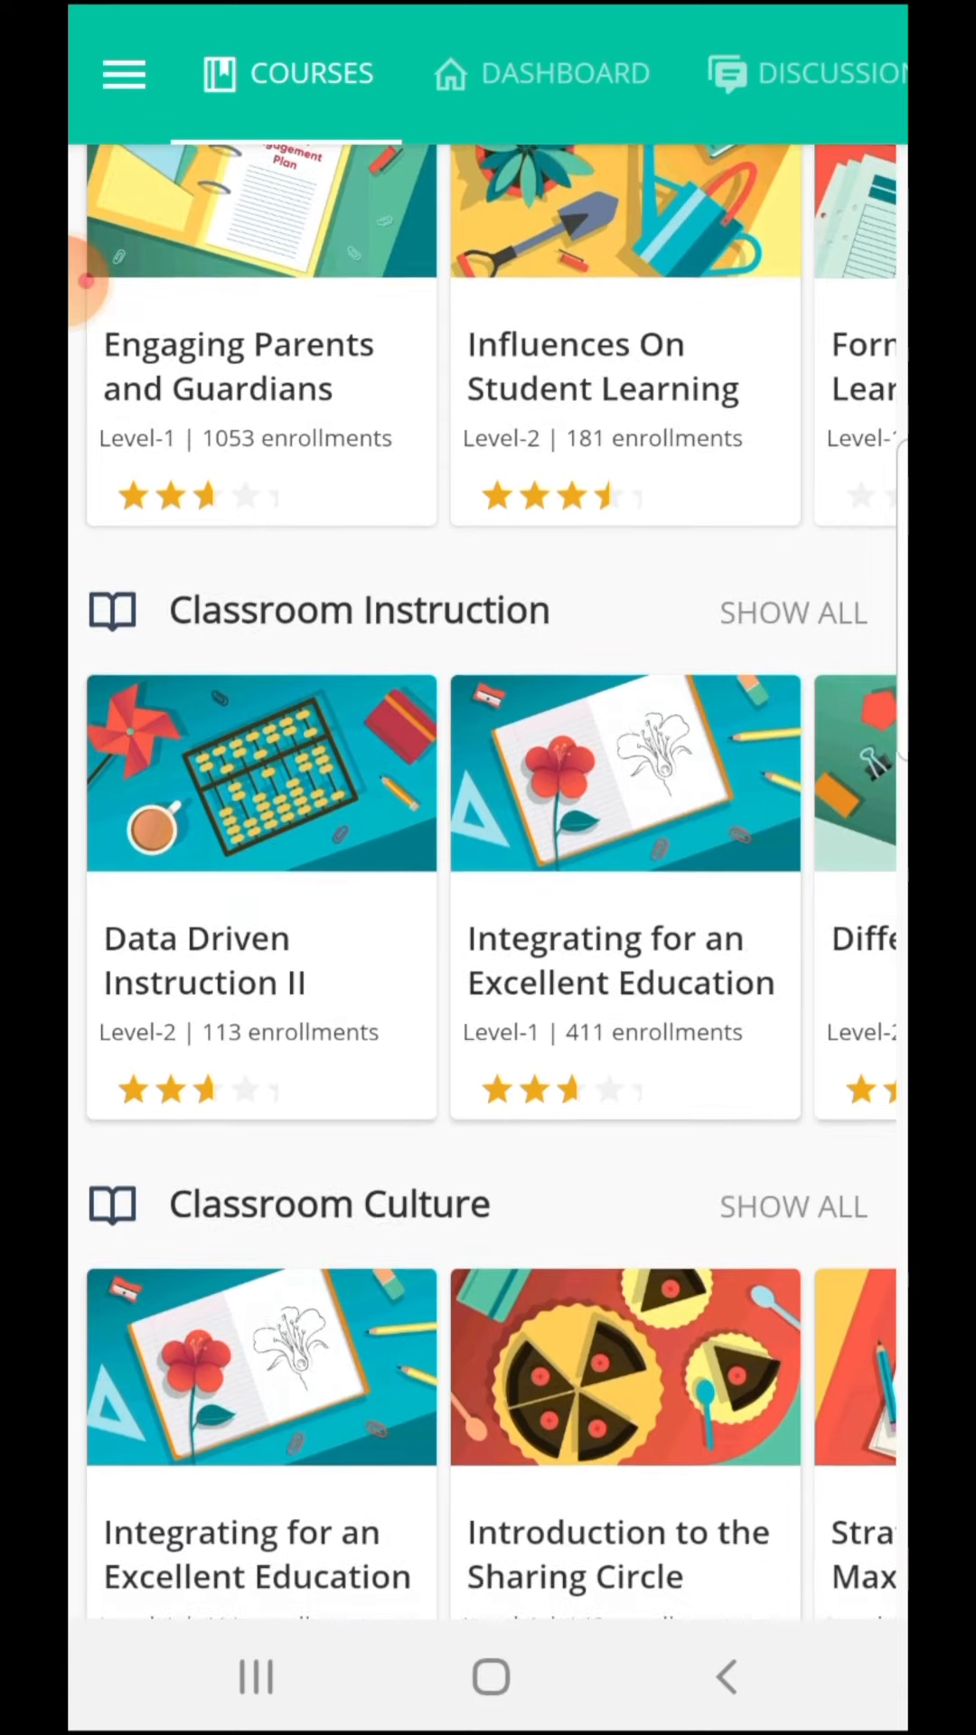
scroll("down", 3)
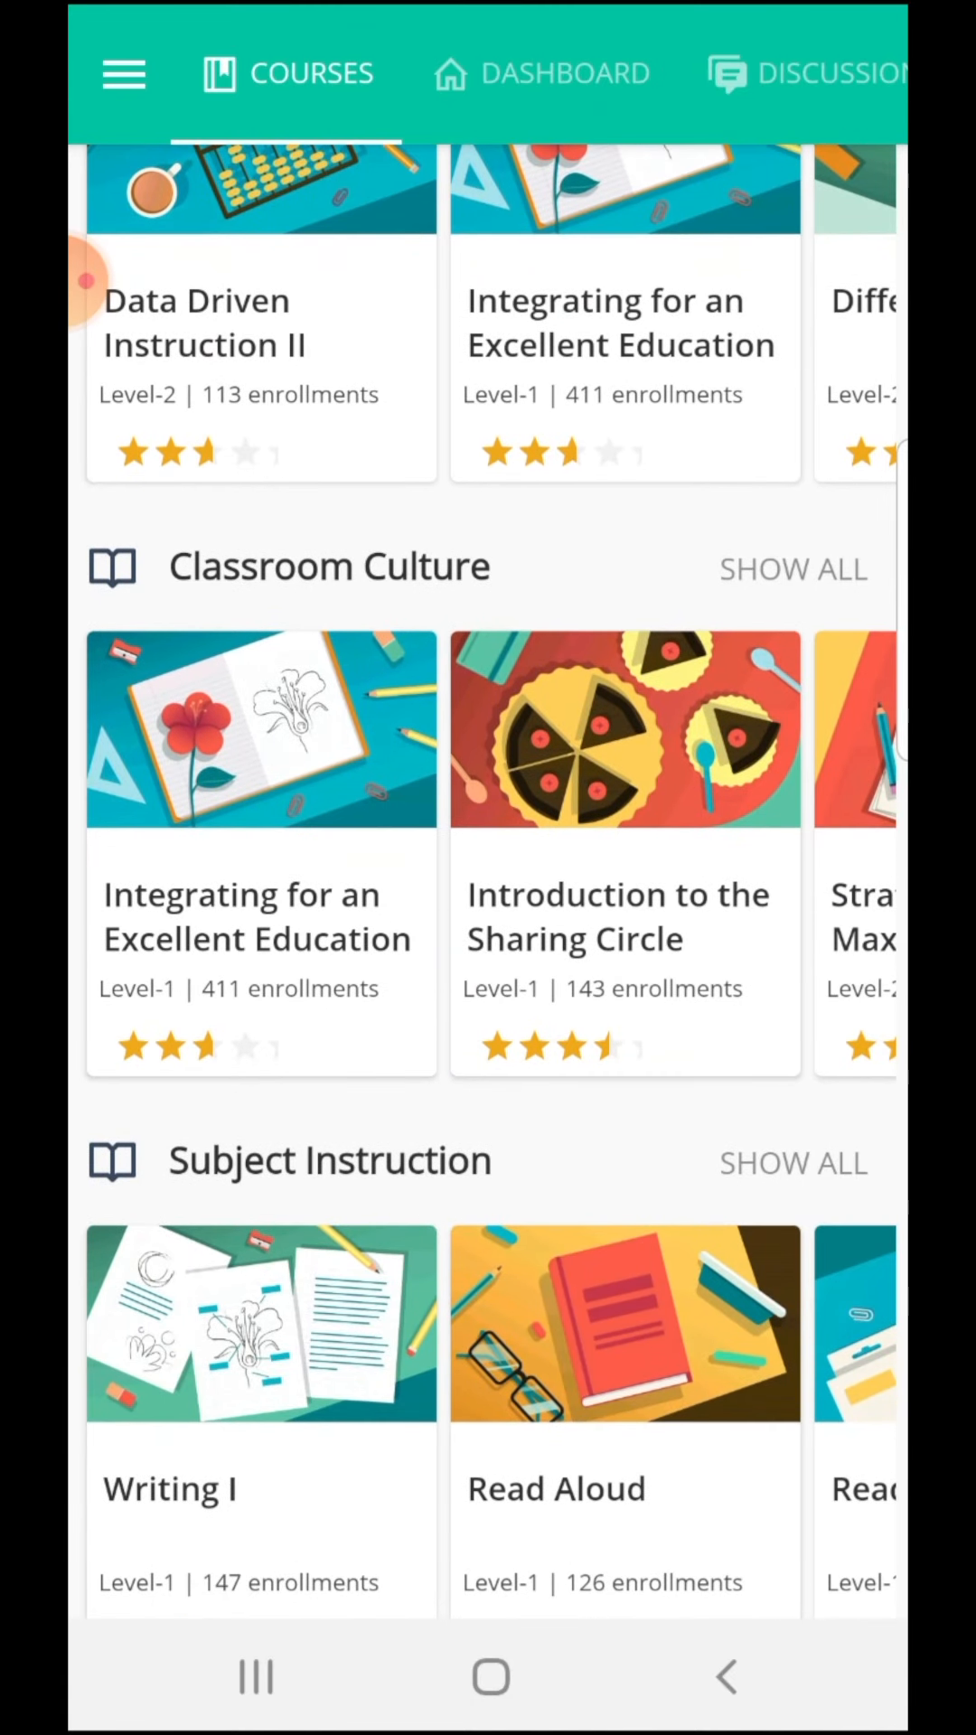
scroll("down", 3)
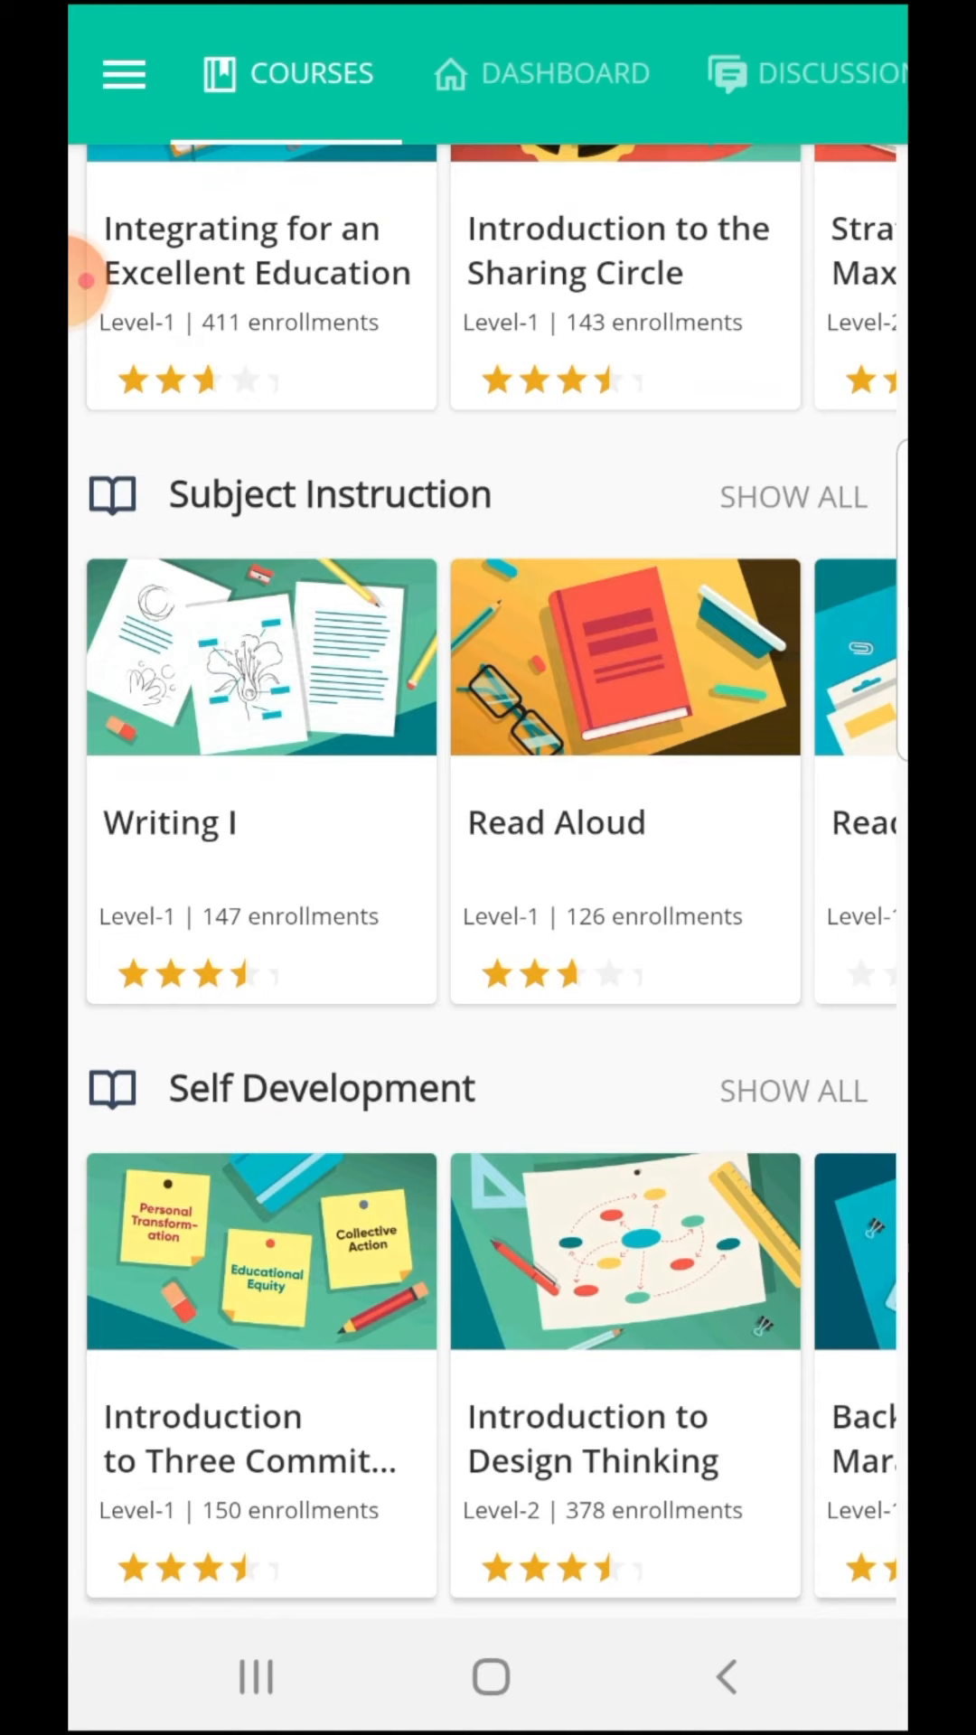
scroll("down", 3)
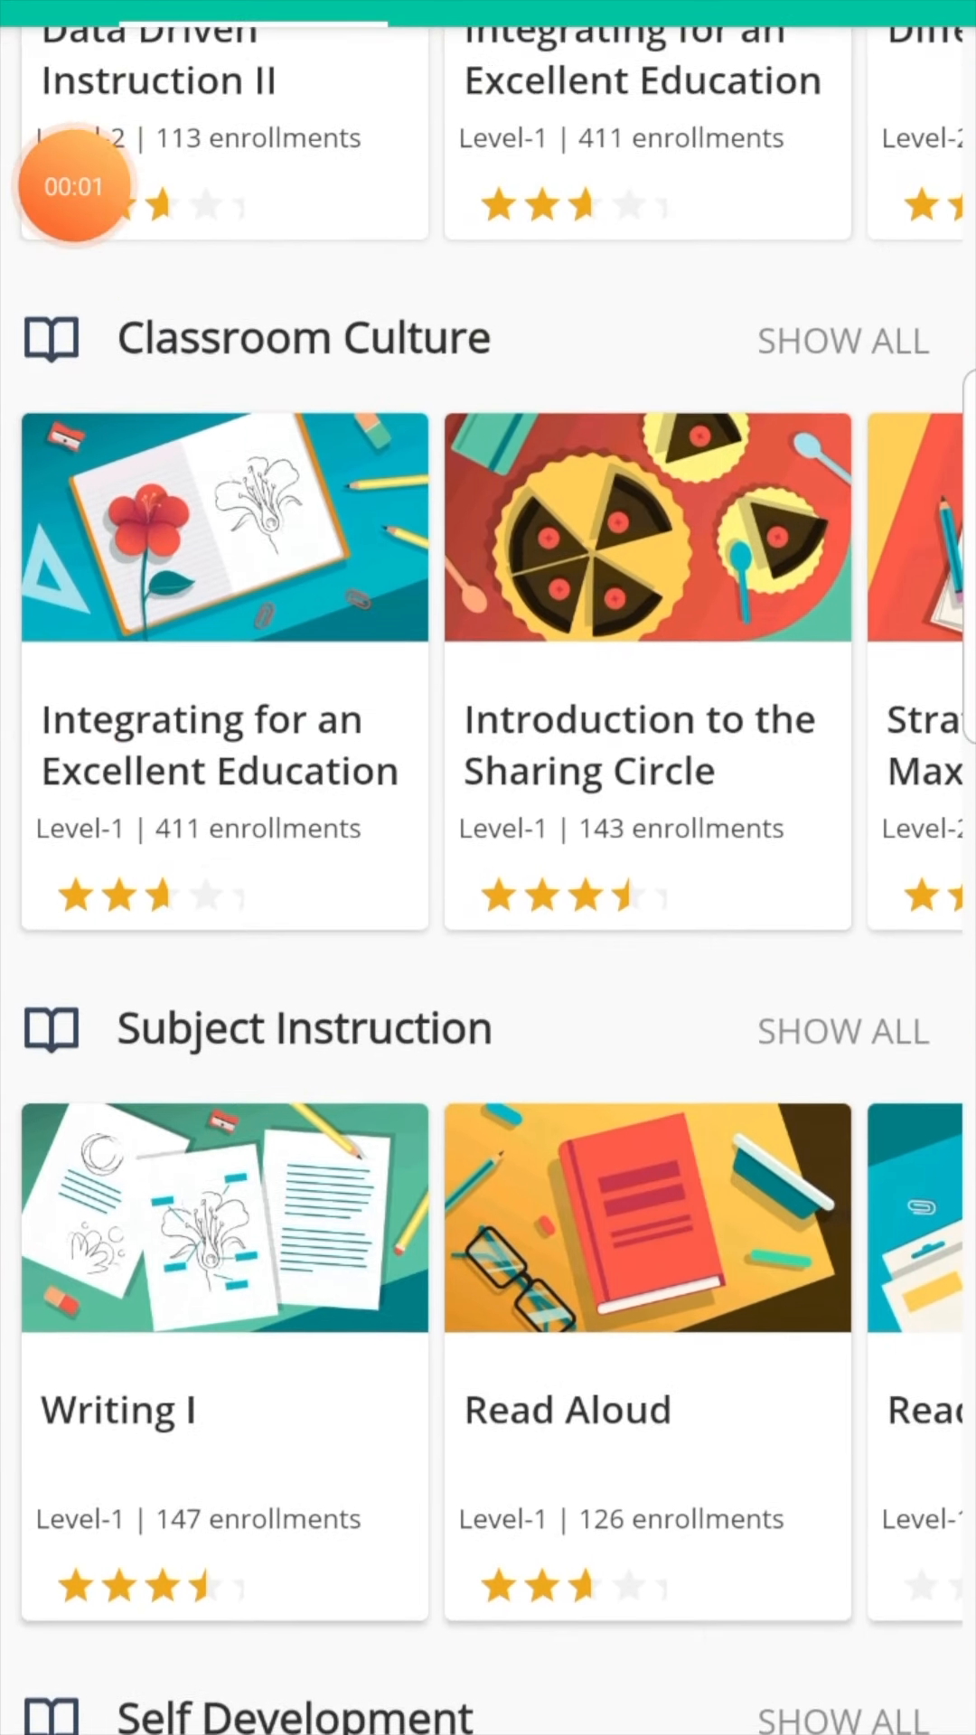
Scroll through the full course grid to browse the Classroom Instruction courses
scroll("down", 3)
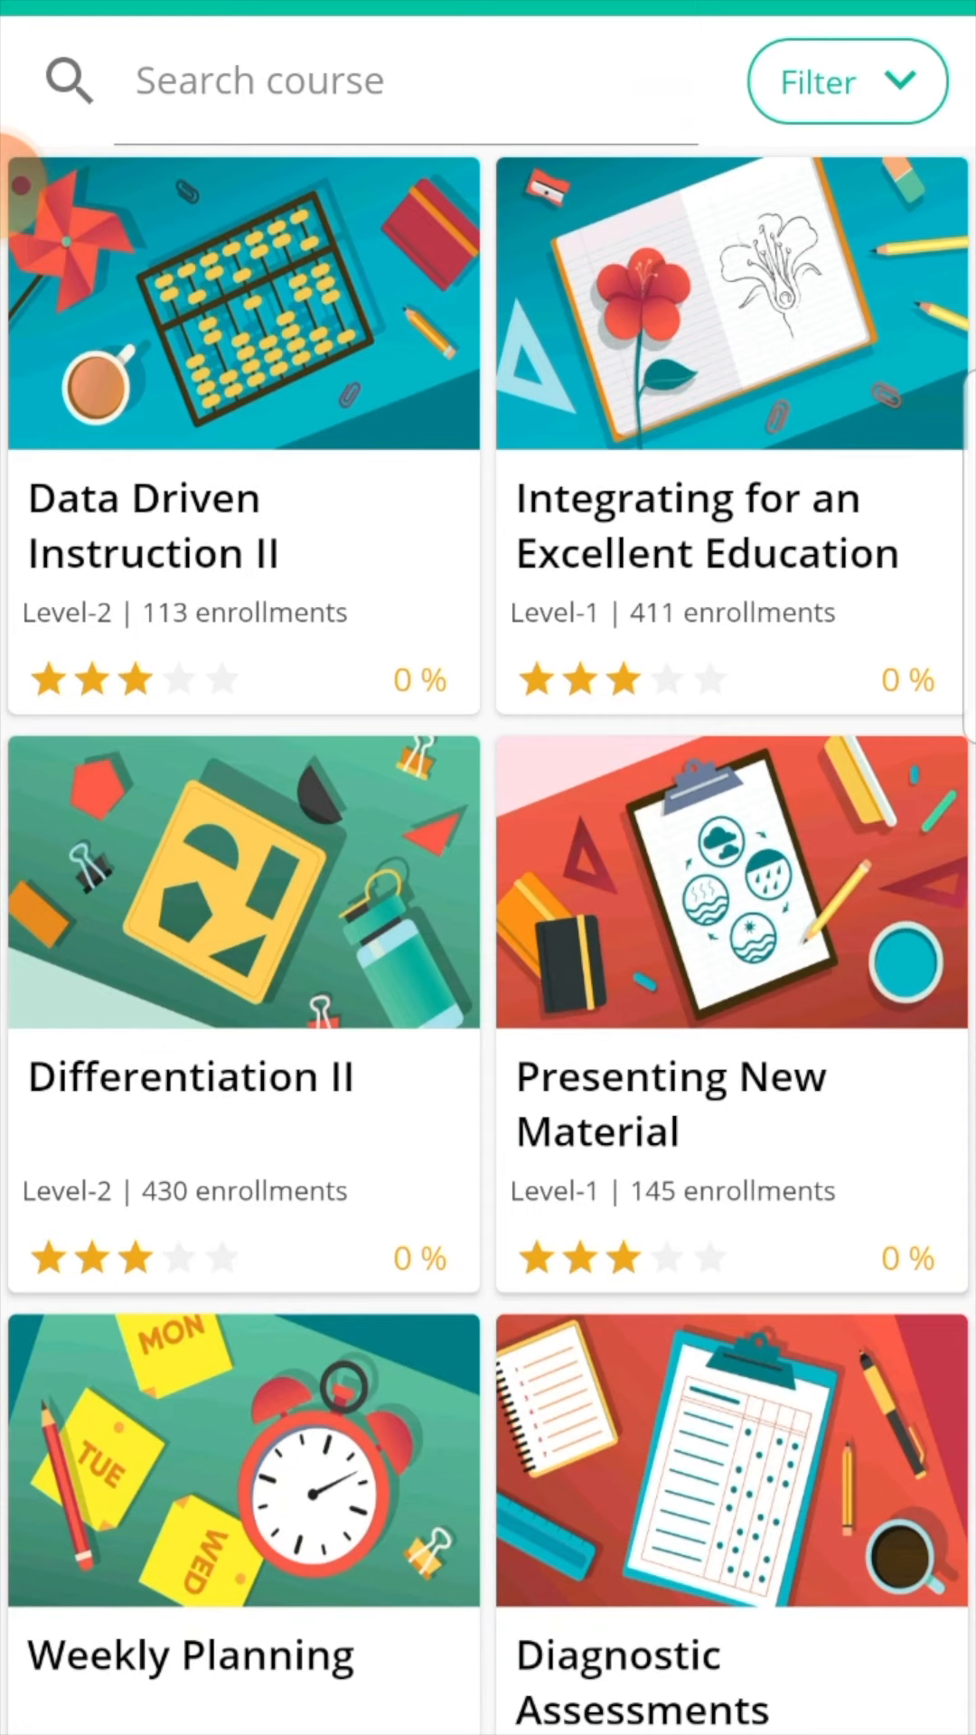
scroll("down", 3)
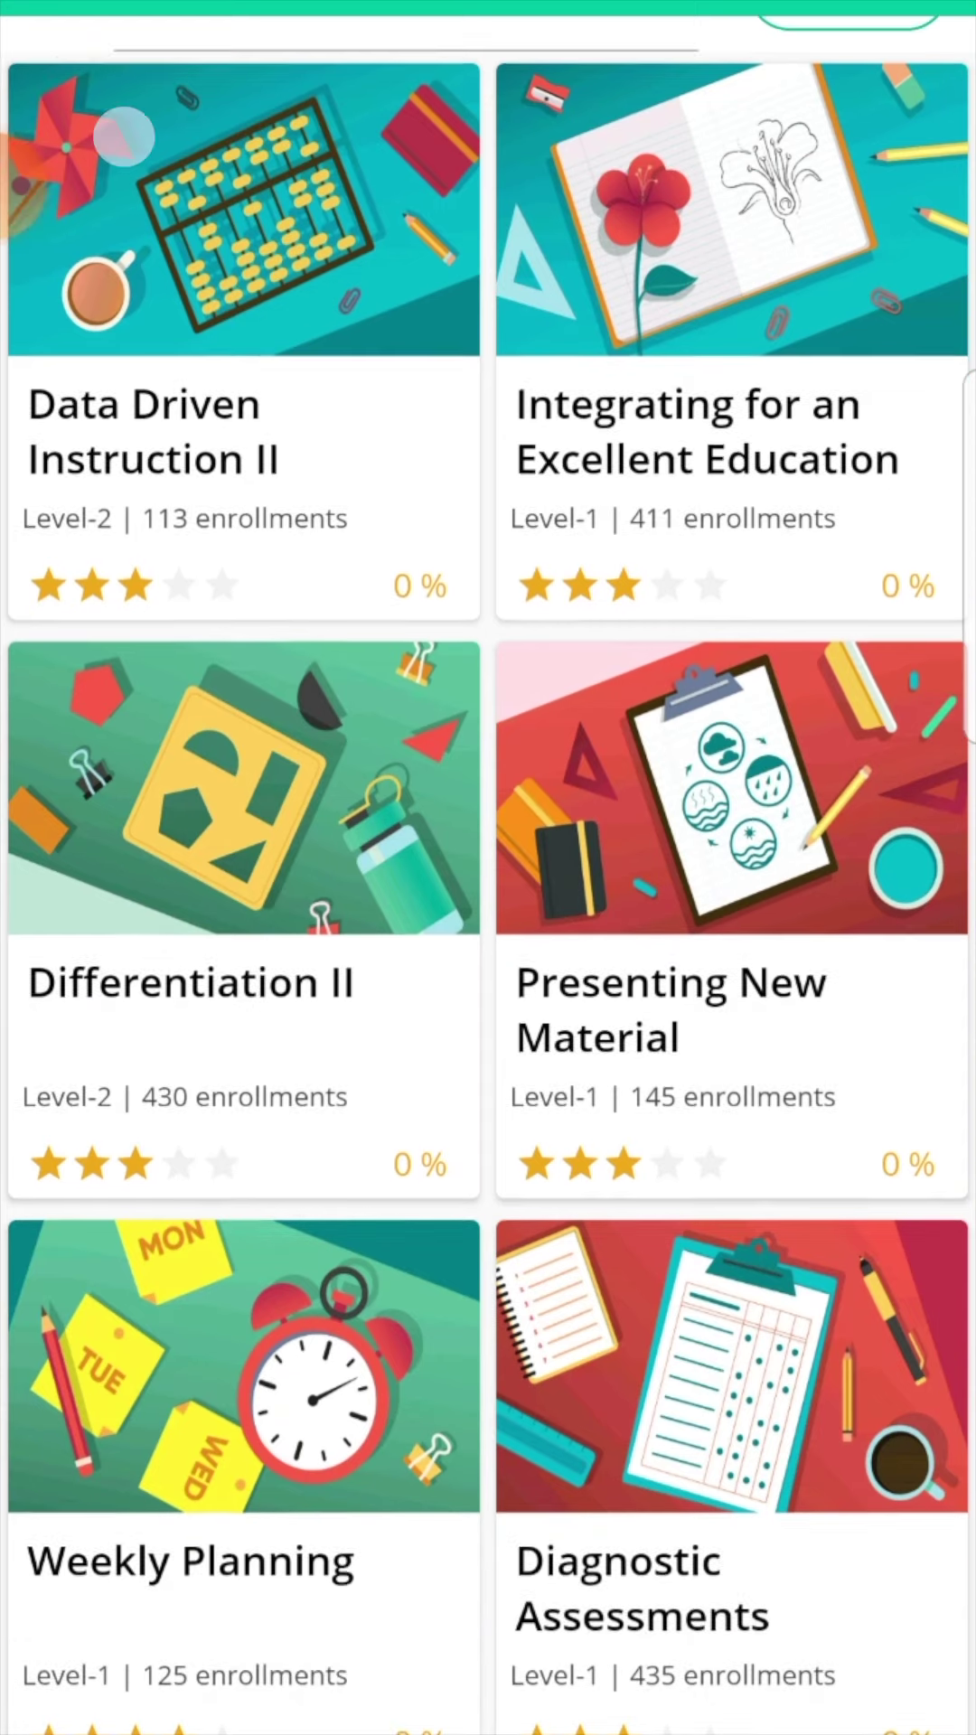
scroll("down", 3)
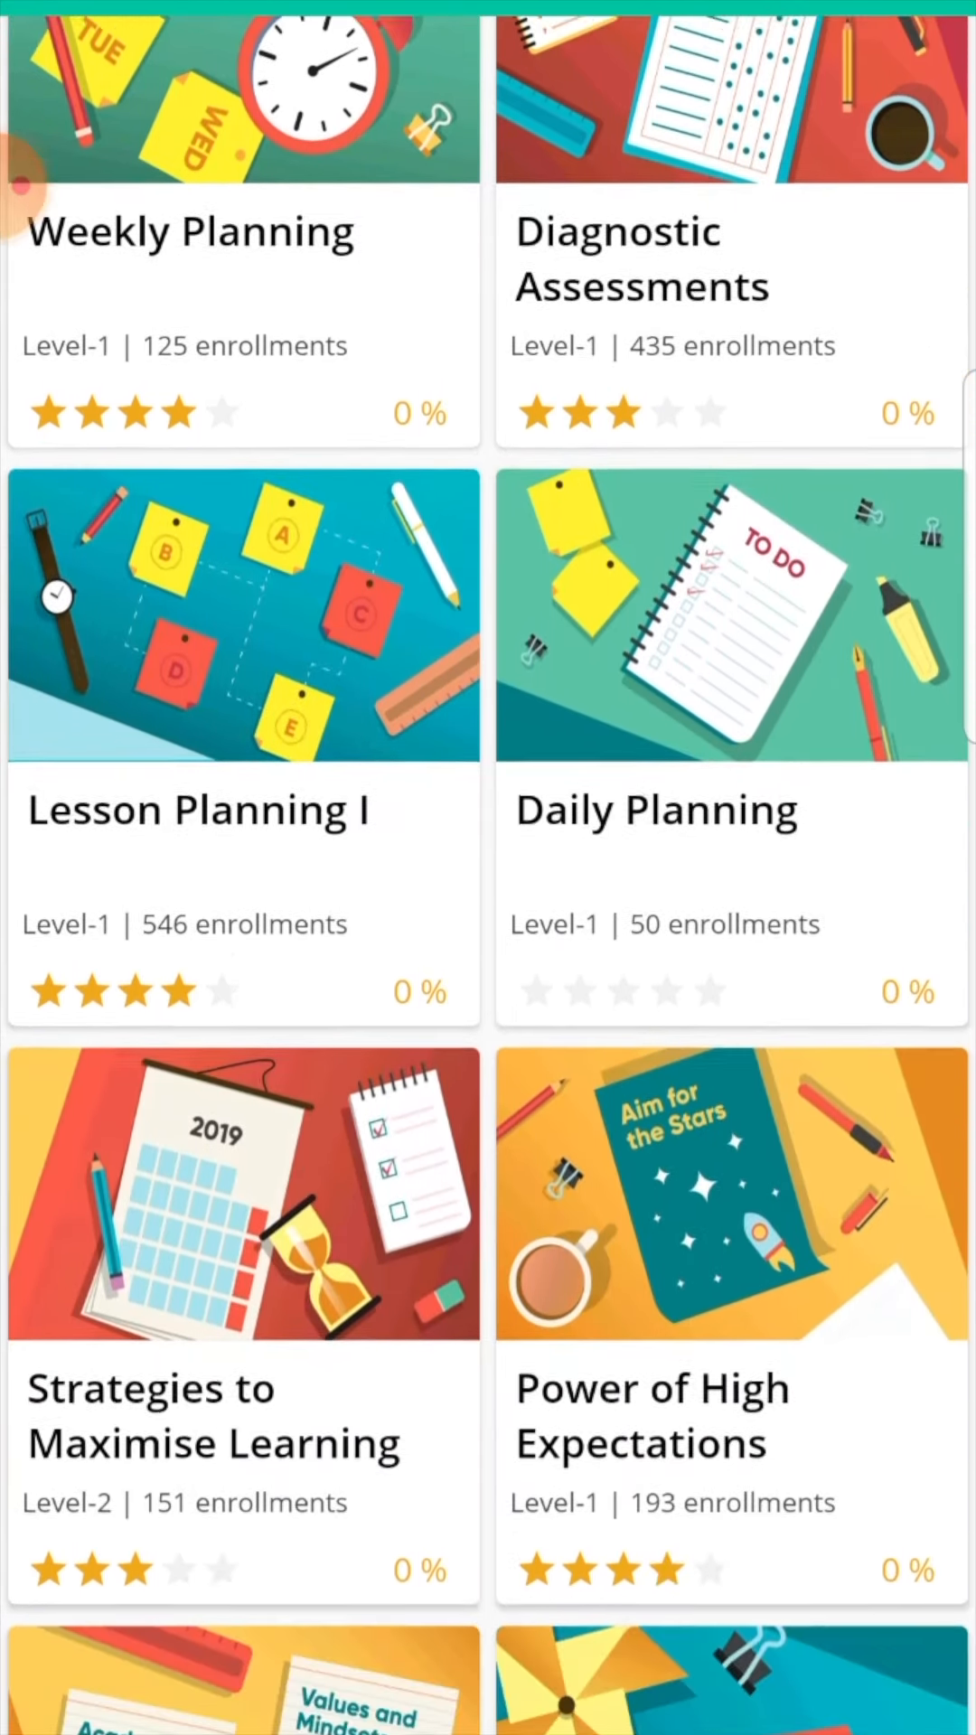
scroll("down", 3)
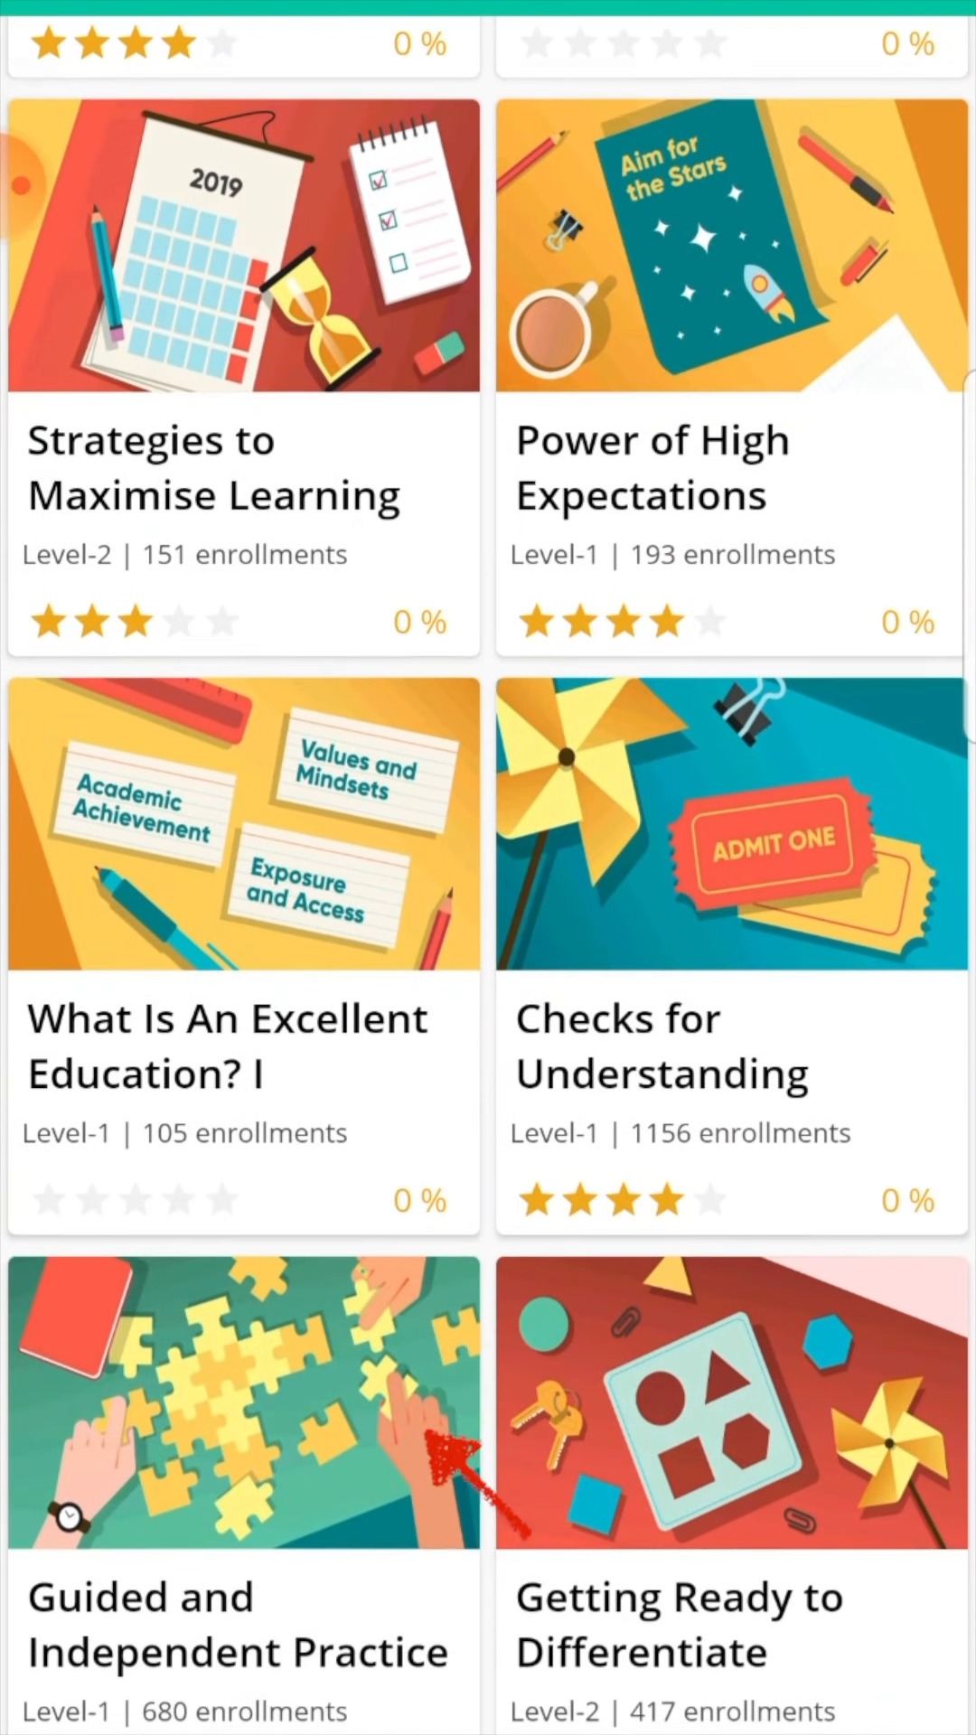
scroll("down", 3)
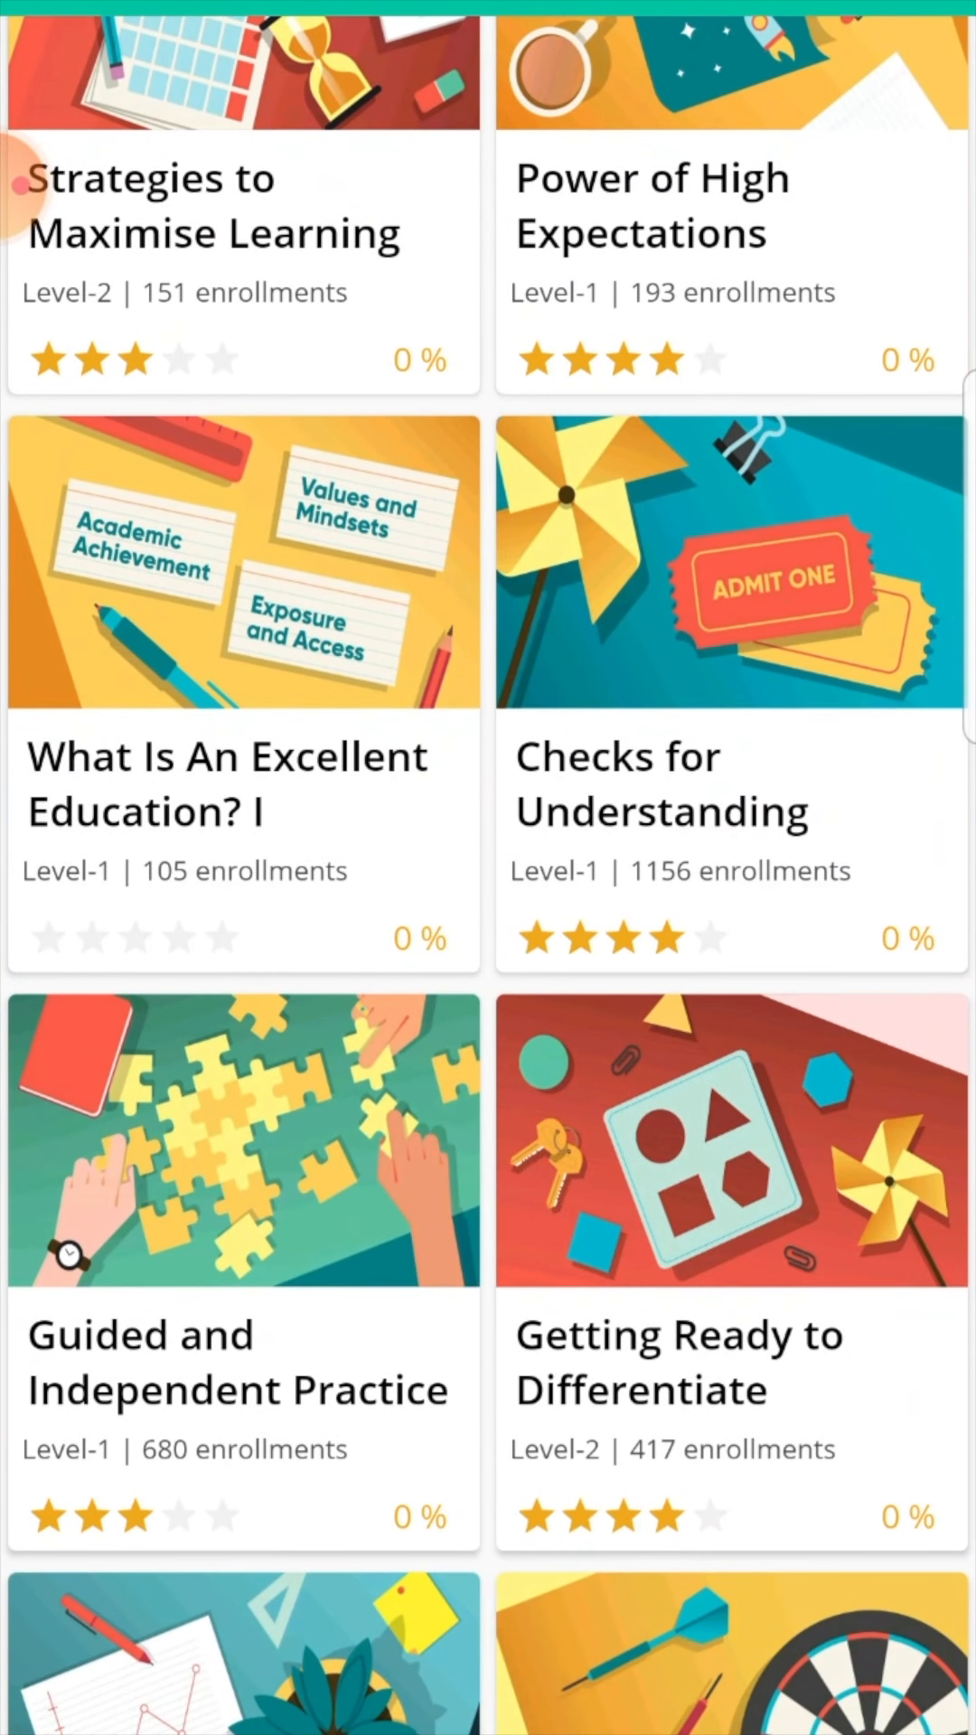
scroll("down", 3)
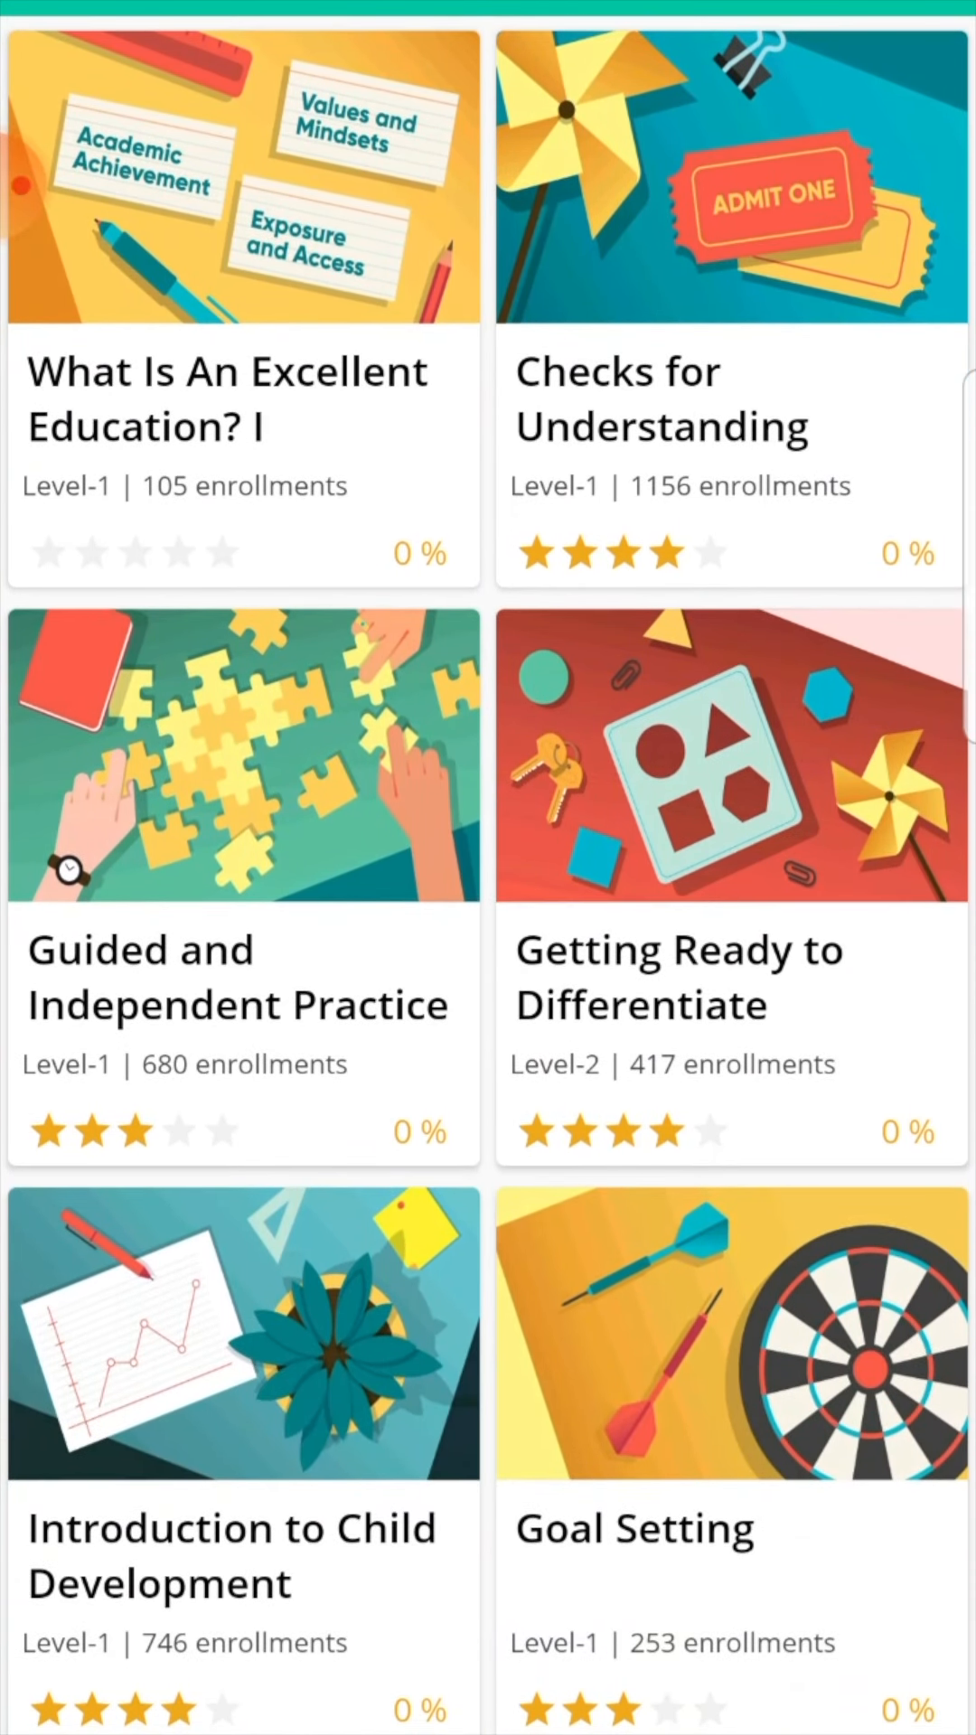
scroll("down", 3)
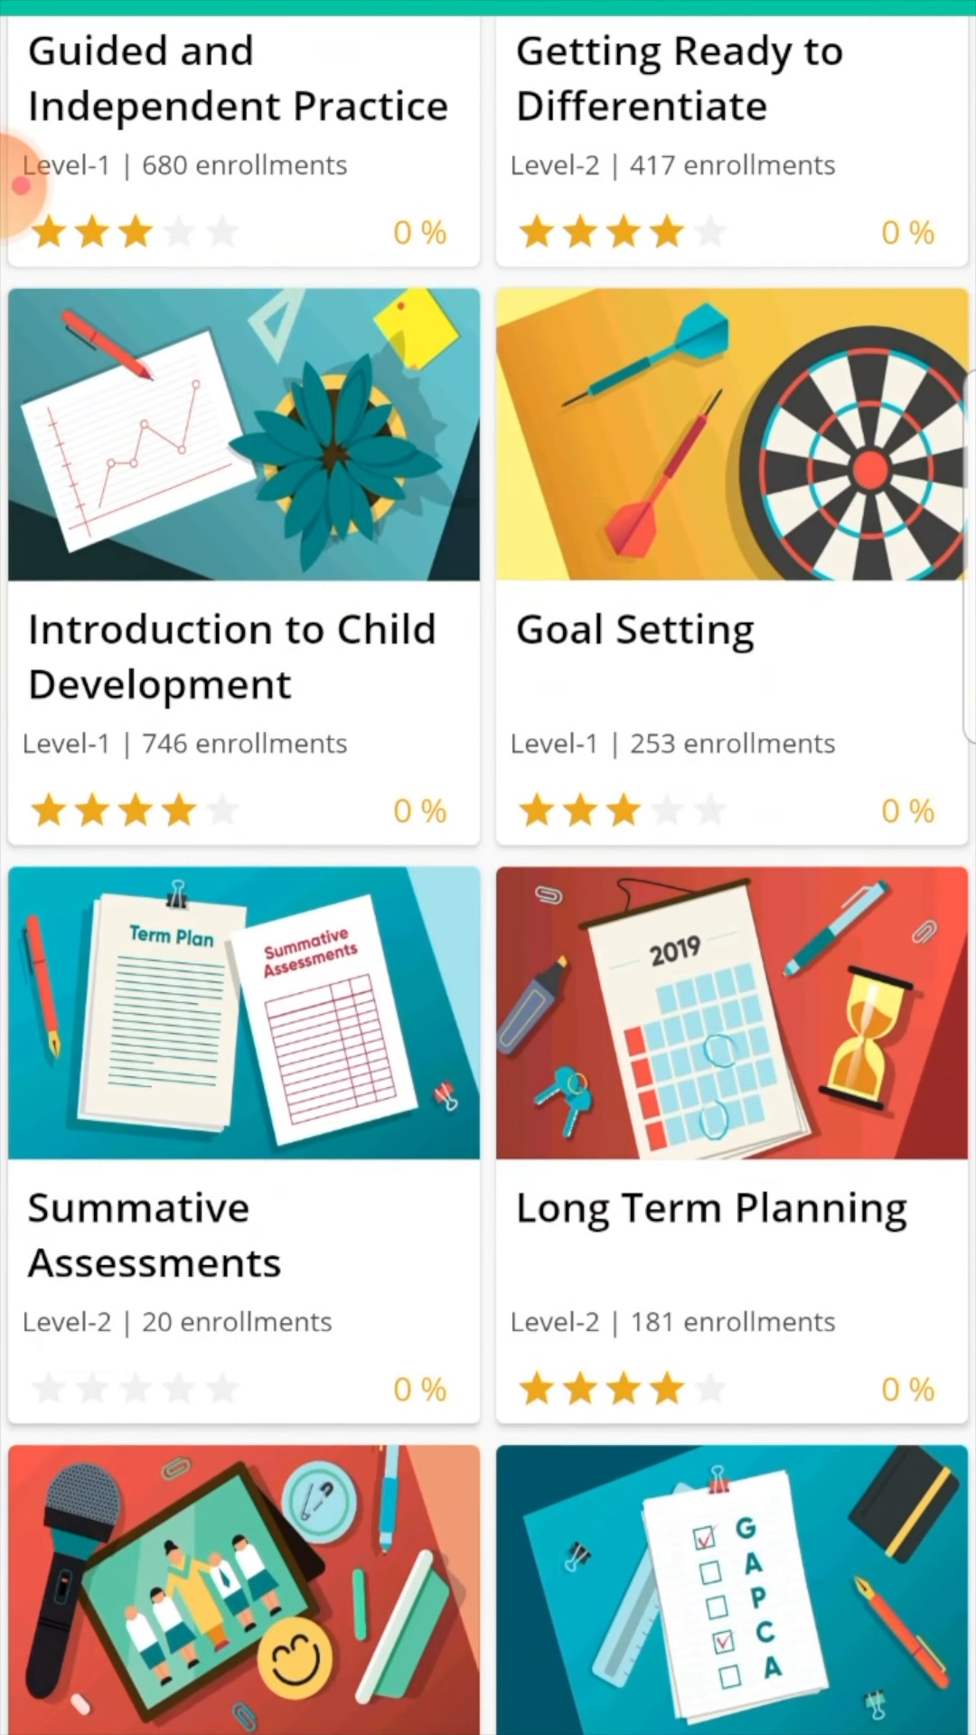
scroll("down", 3)
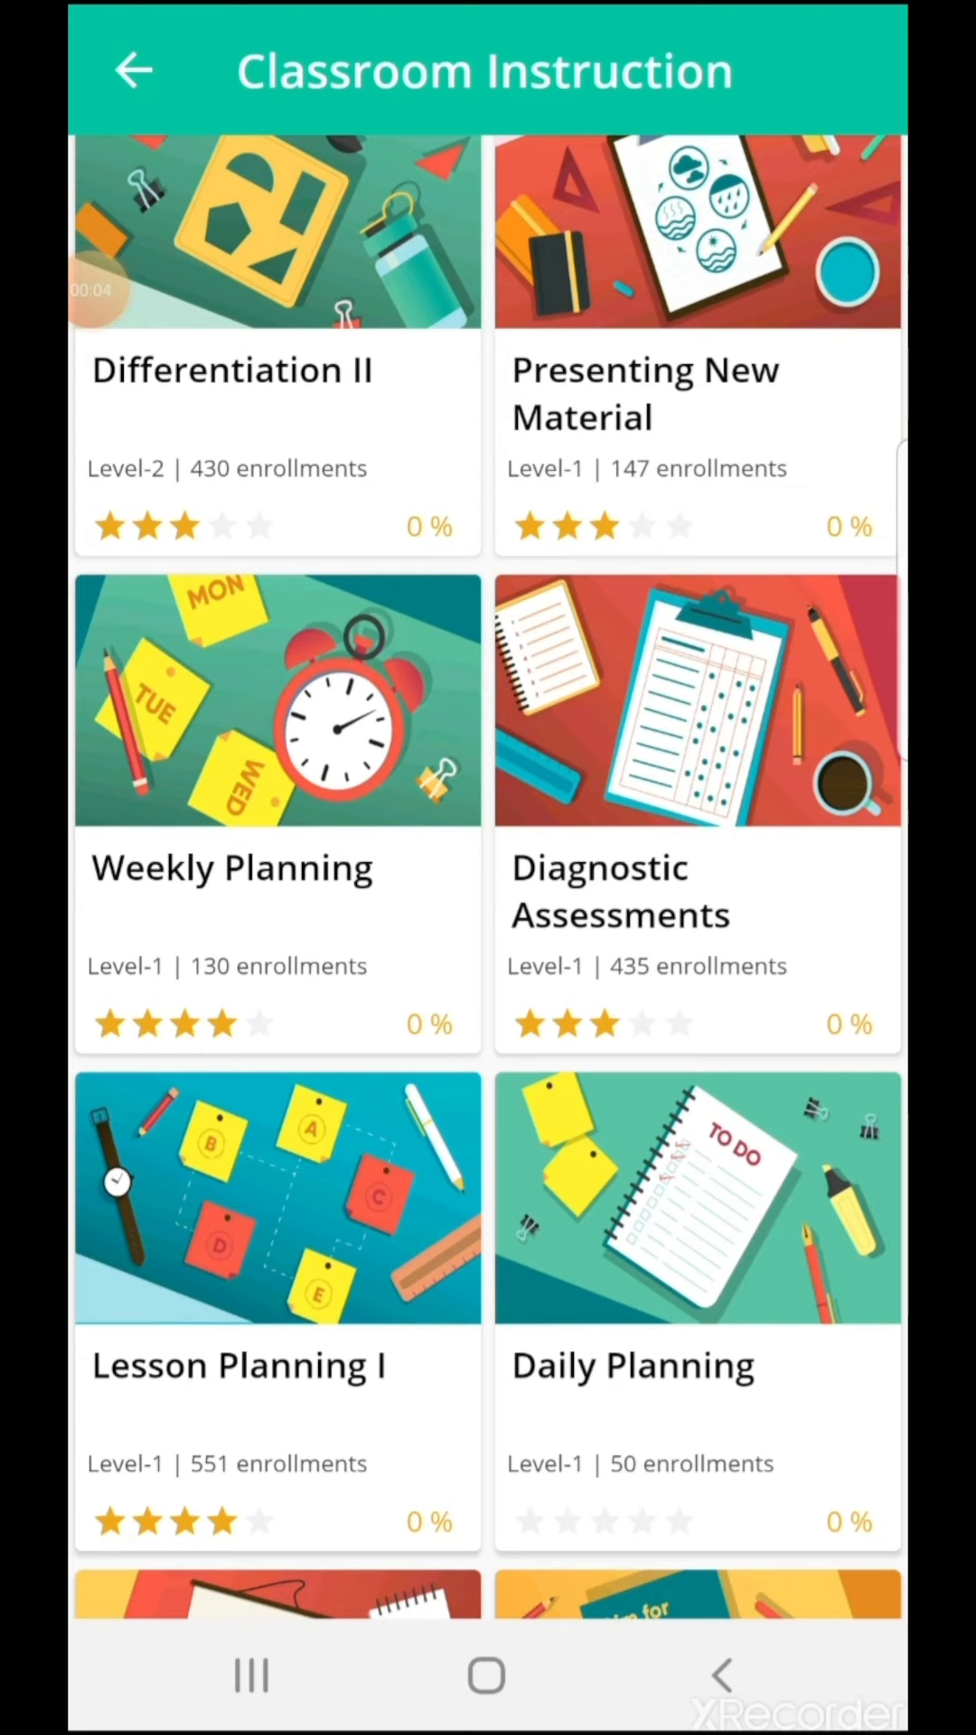
Open the Data Driven Instruction II course card
left_click(276, 701)
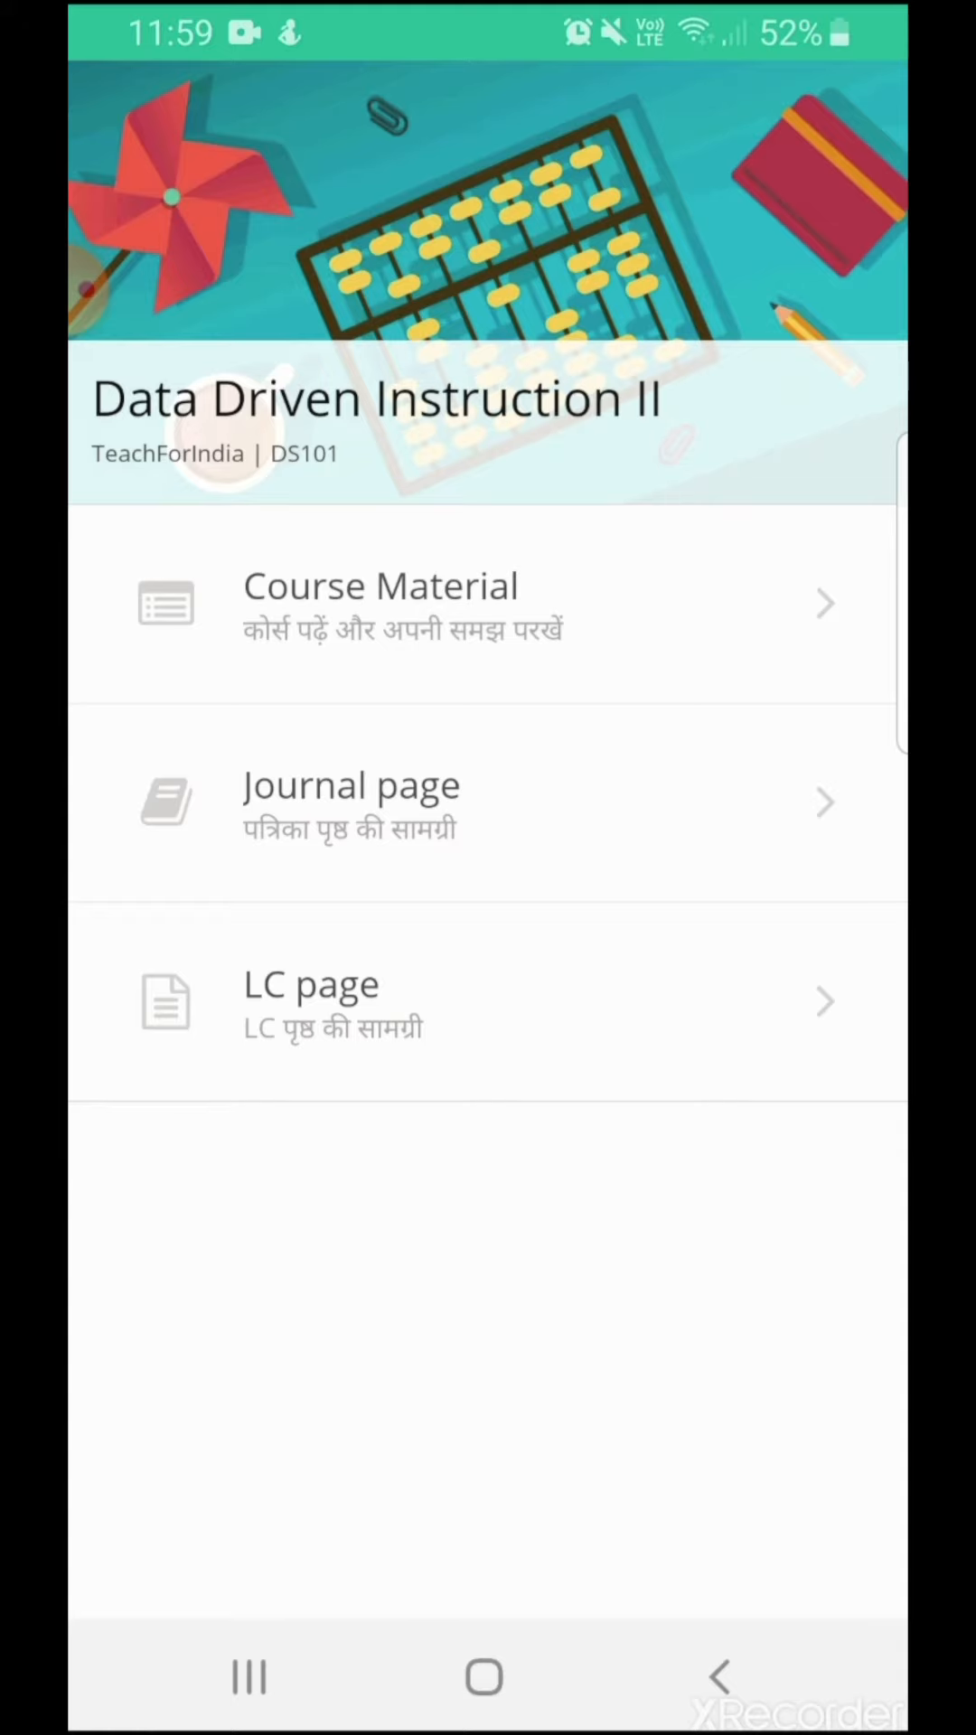
Download the Data Driven Instruction II module from Course Material
left_click(382, 602)
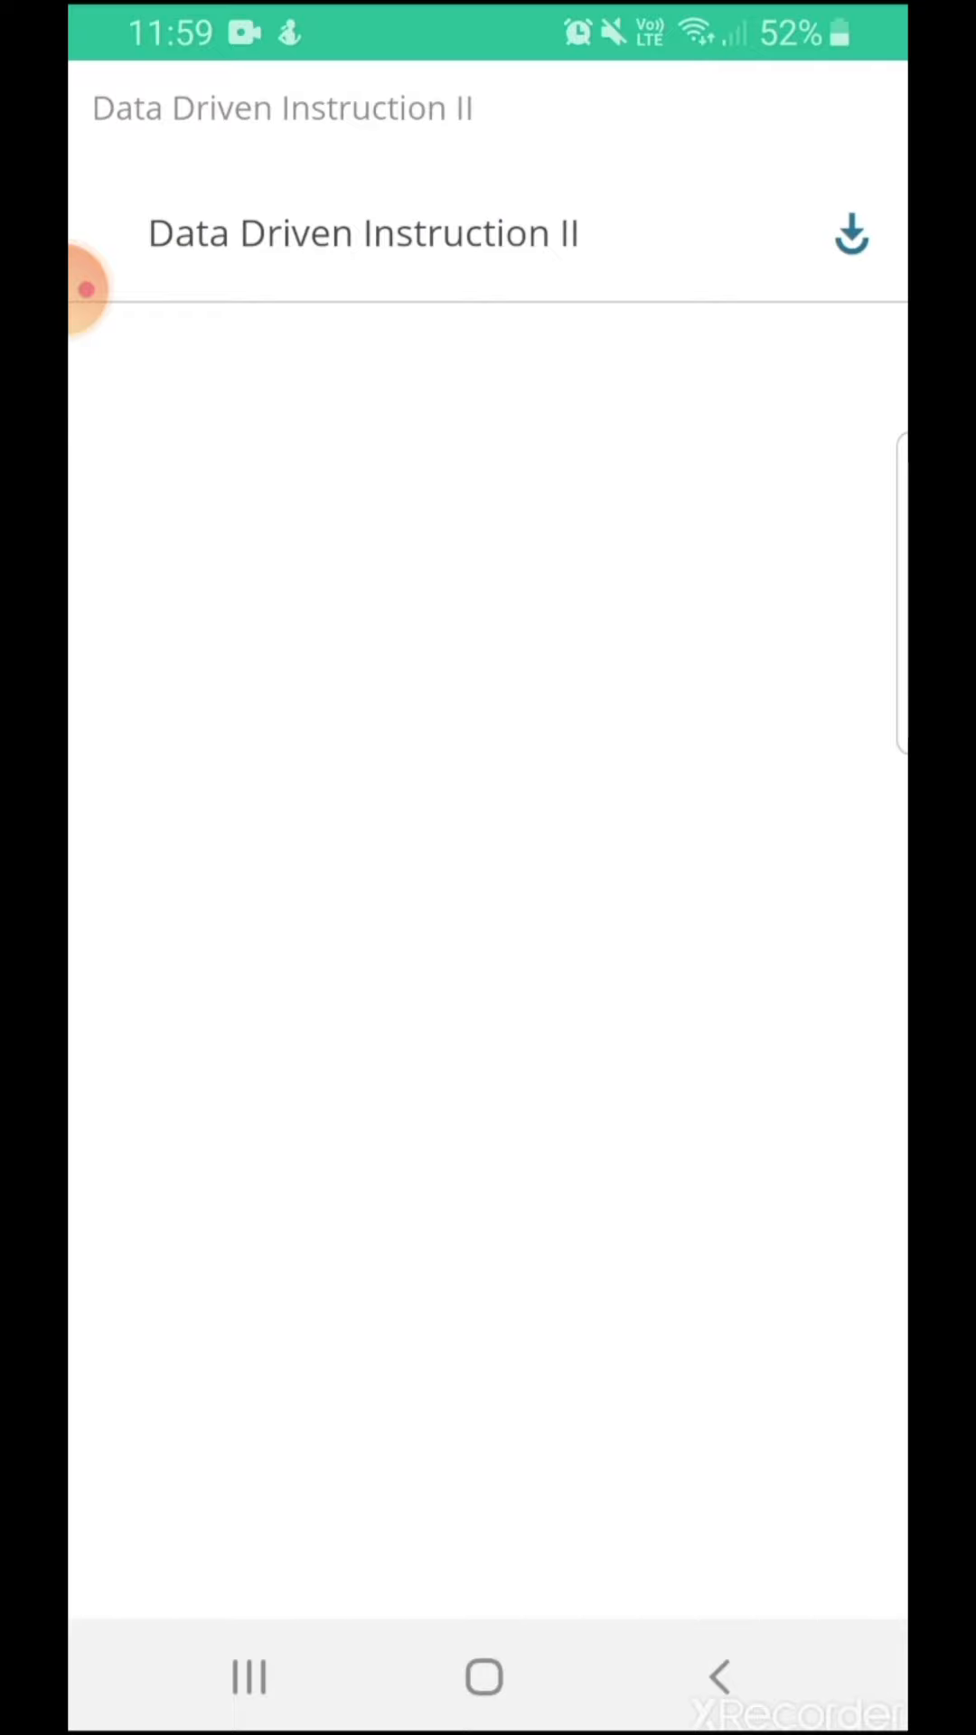
left_click(852, 240)
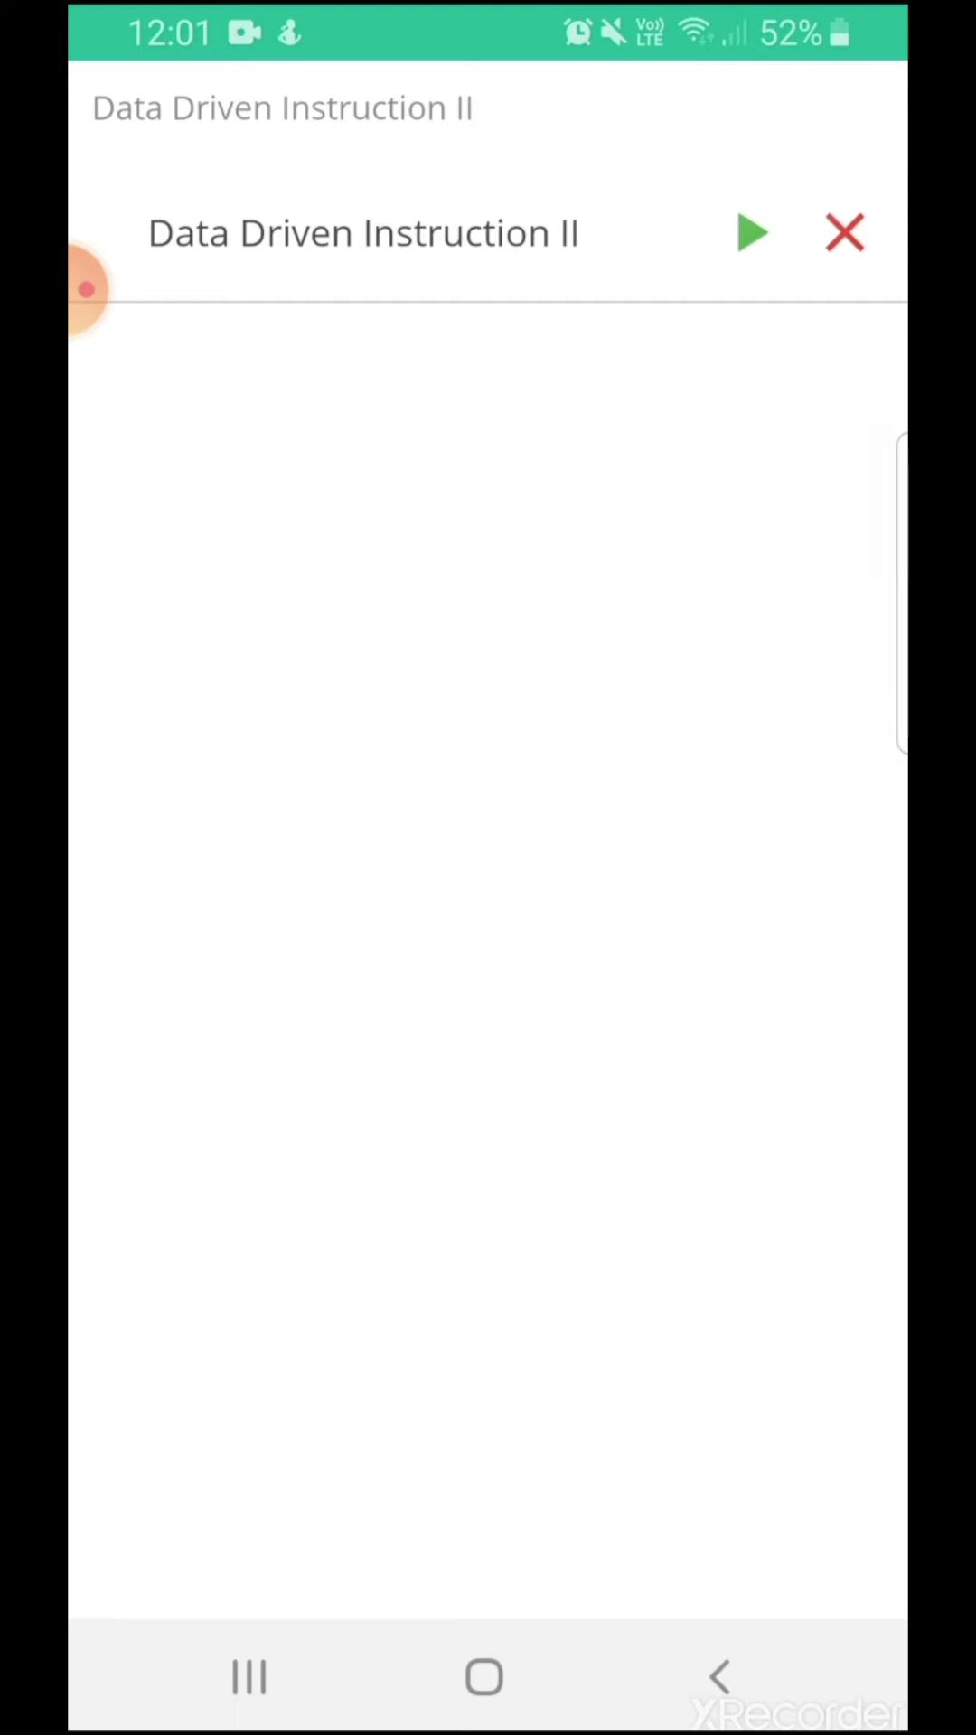
Launch the downloaded module and advance past the course overview slide
left_click(749, 232)
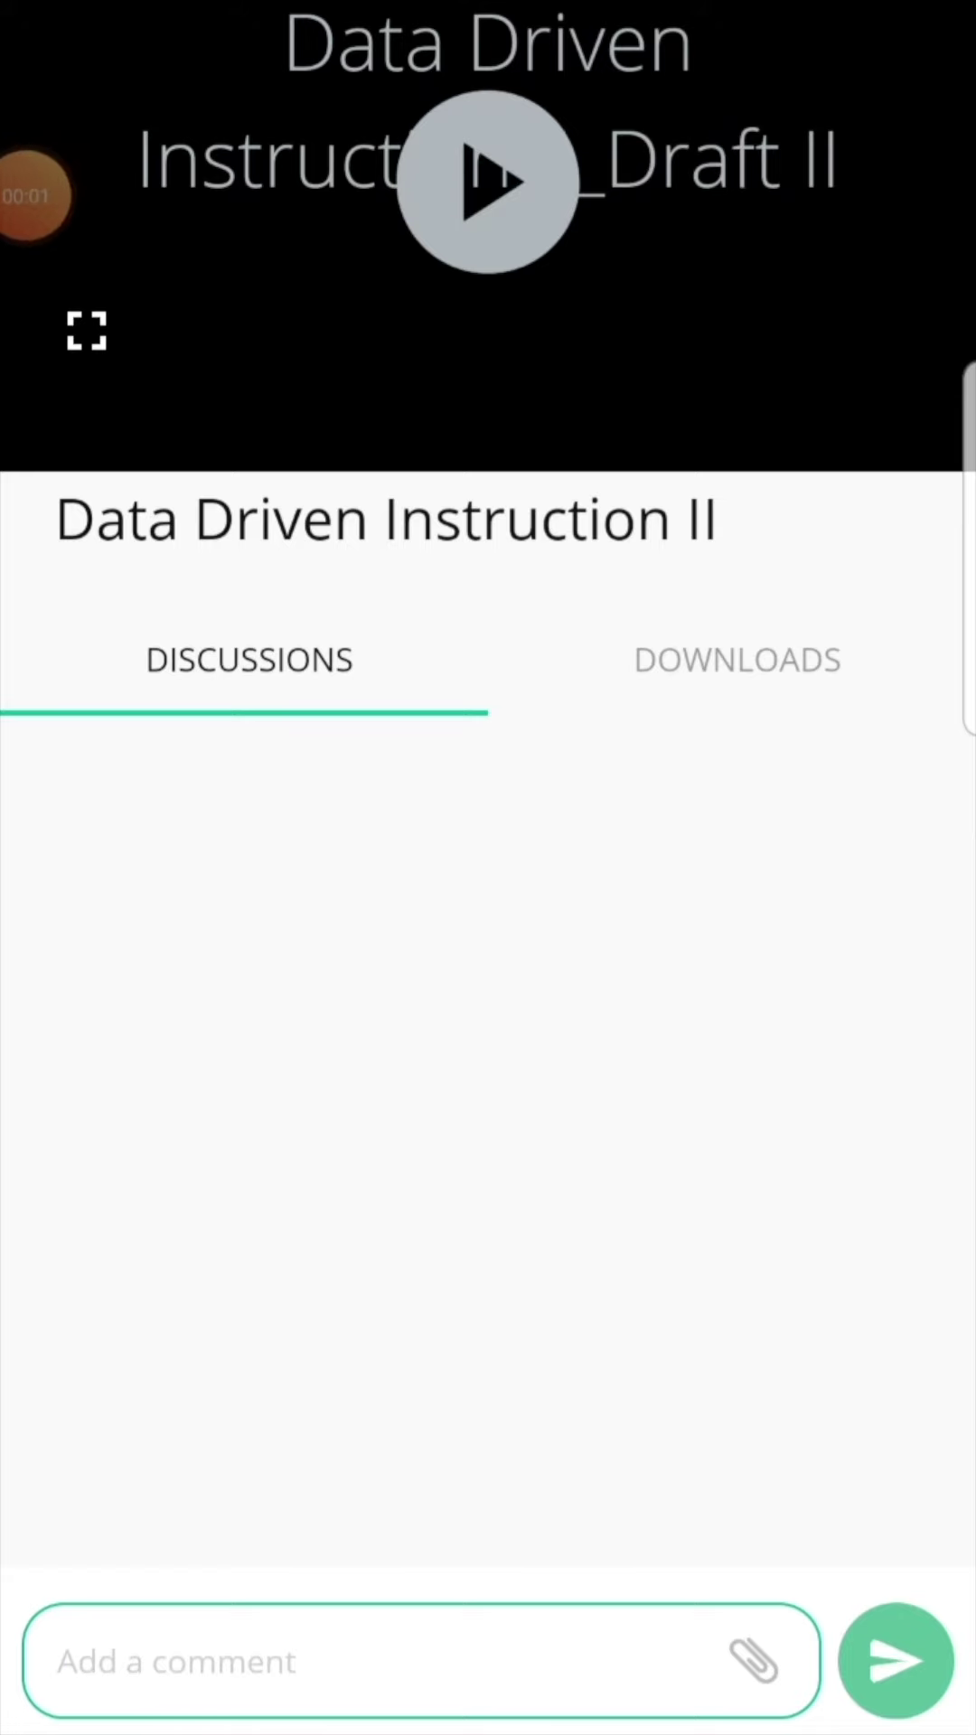
left_click(486, 194)
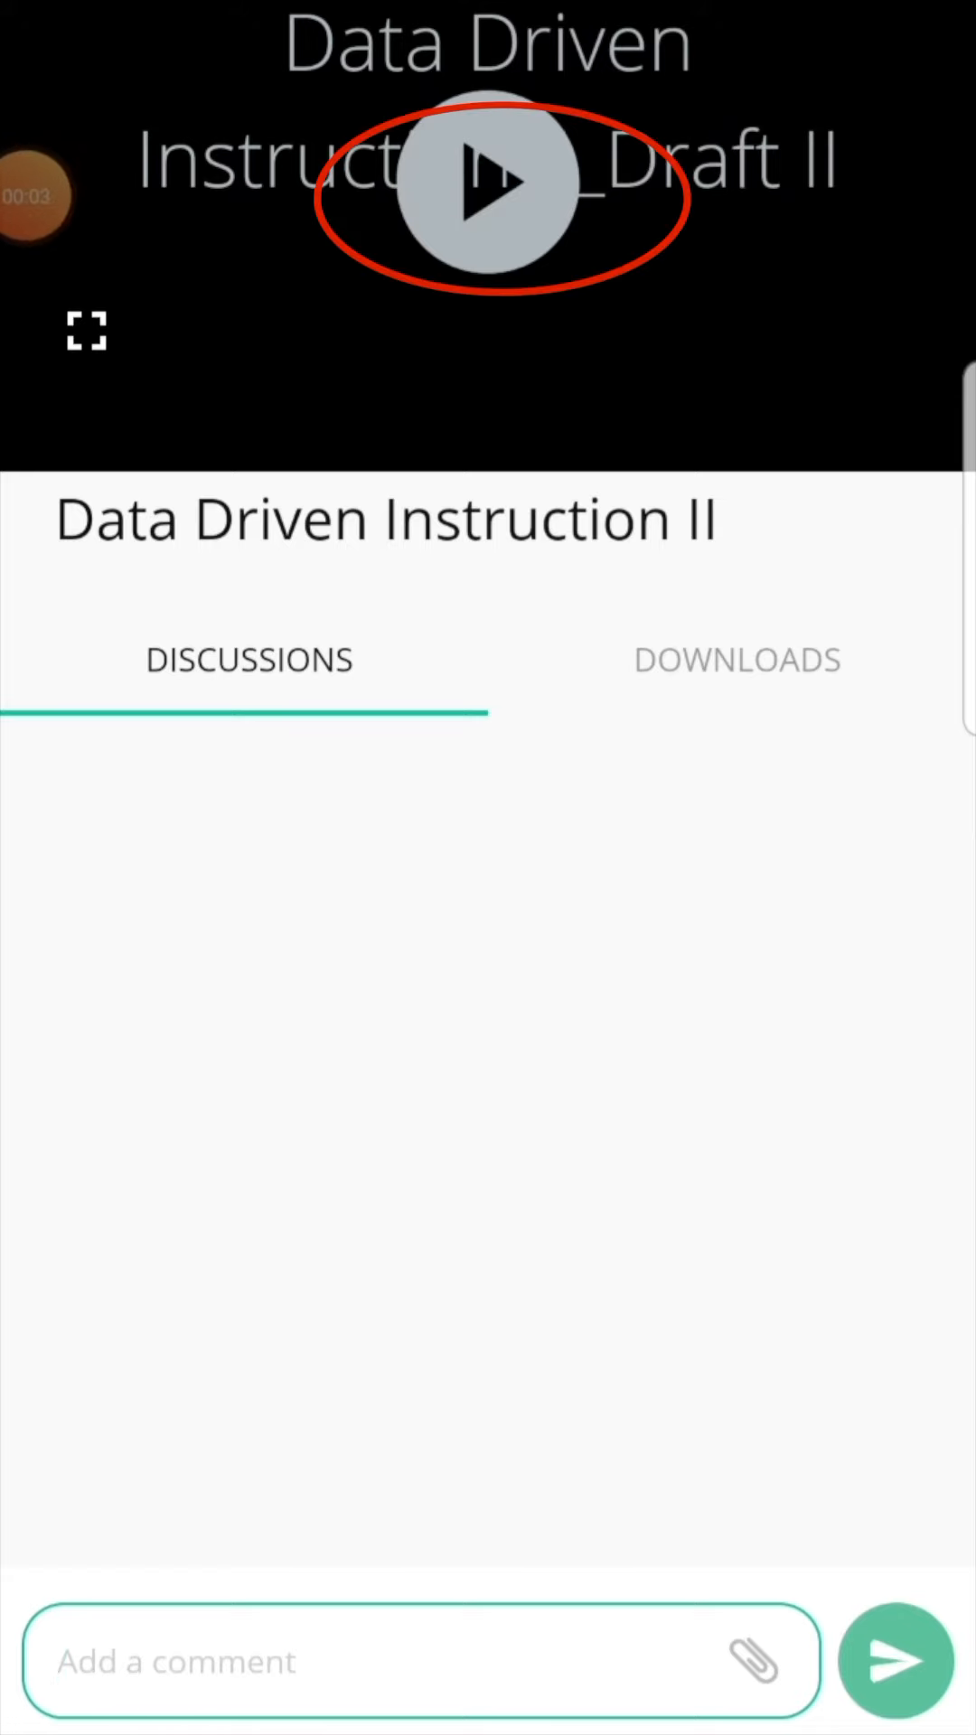
left_click(481, 185)
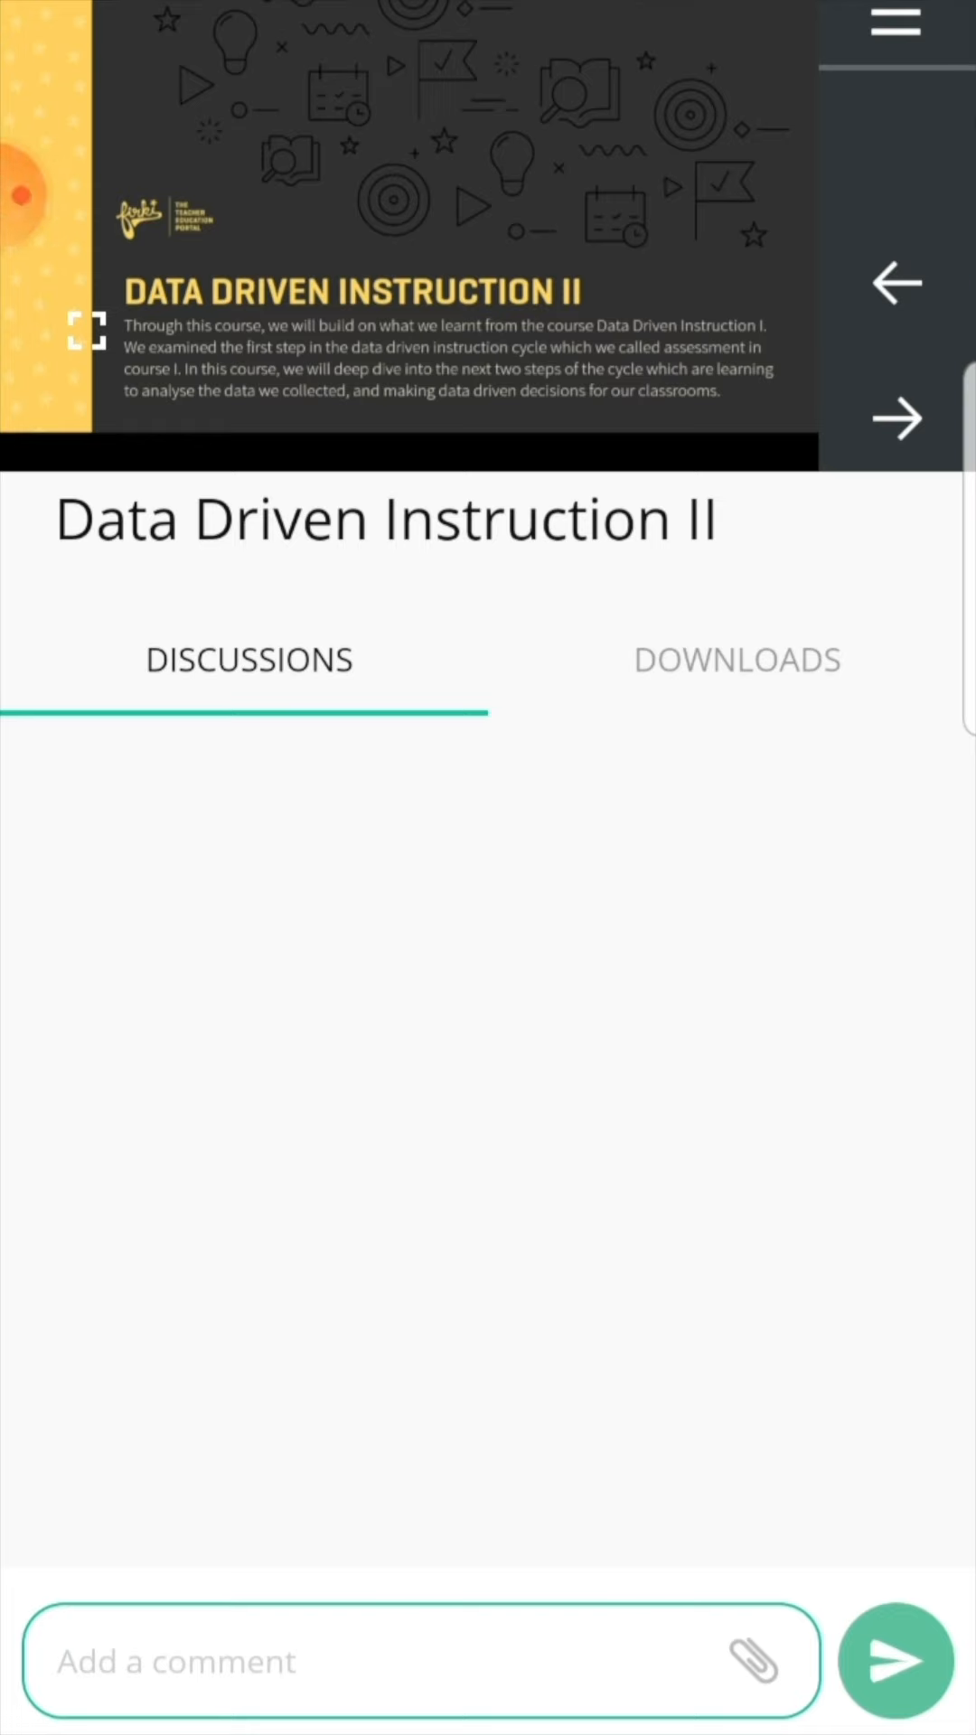
left_click(894, 418)
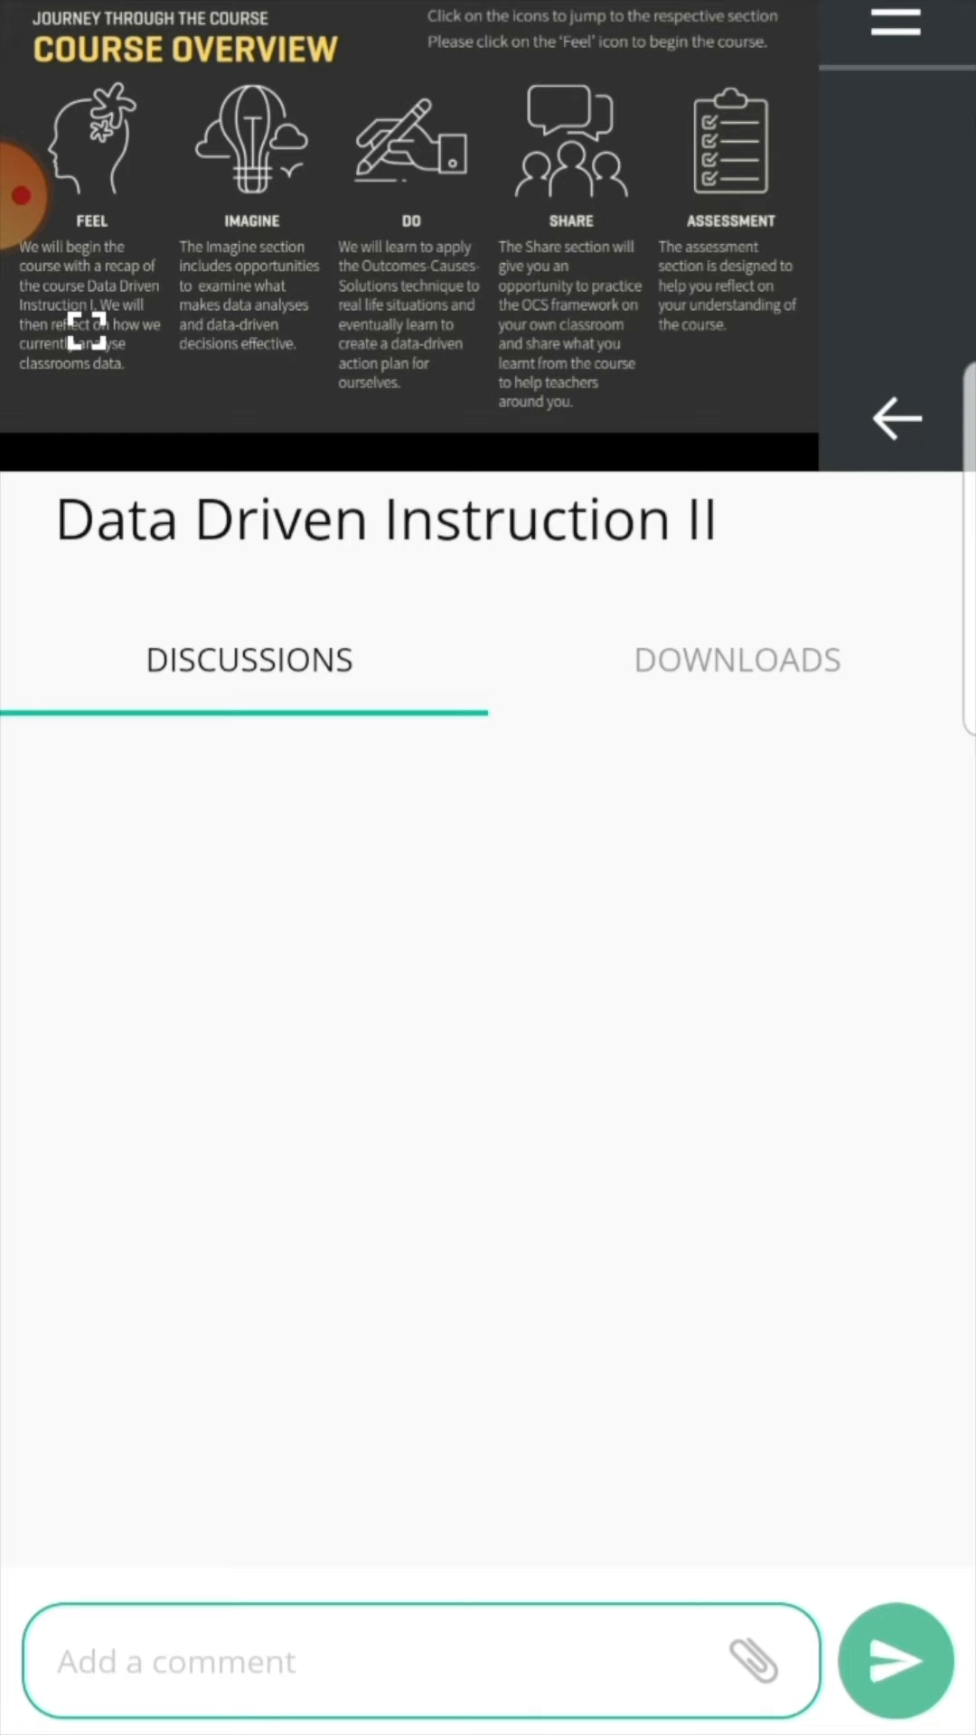
Jump to the Do section agenda and view the presentation full screen
left_click(409, 145)
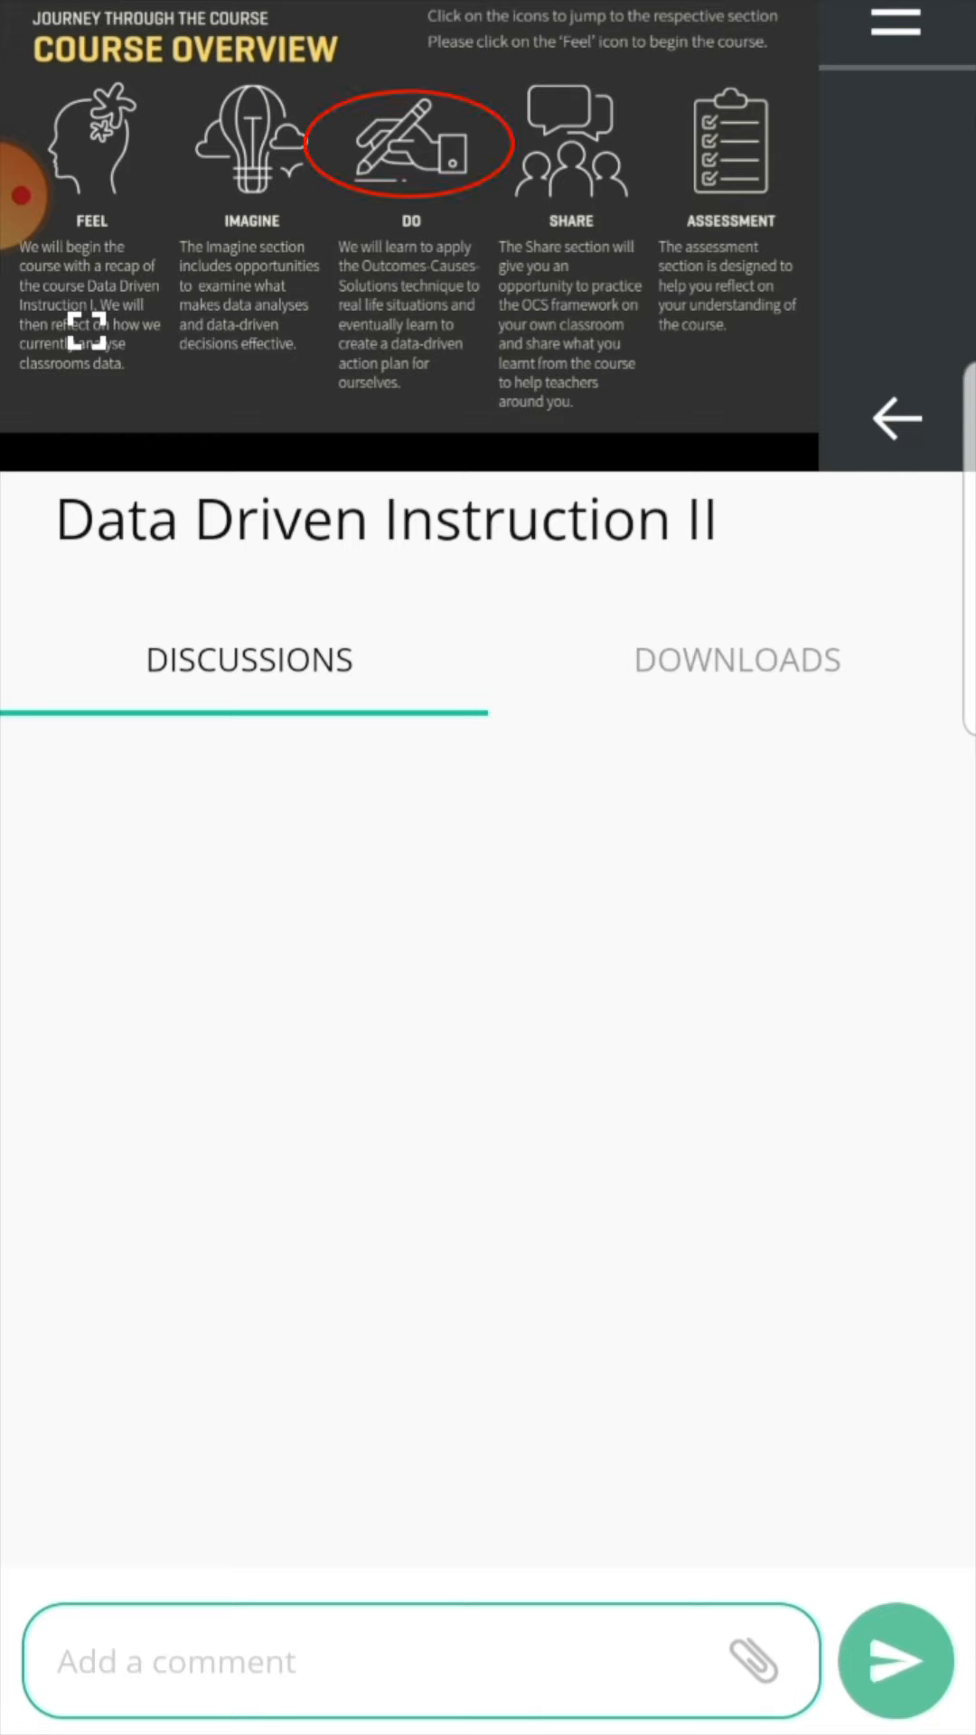
left_click(405, 145)
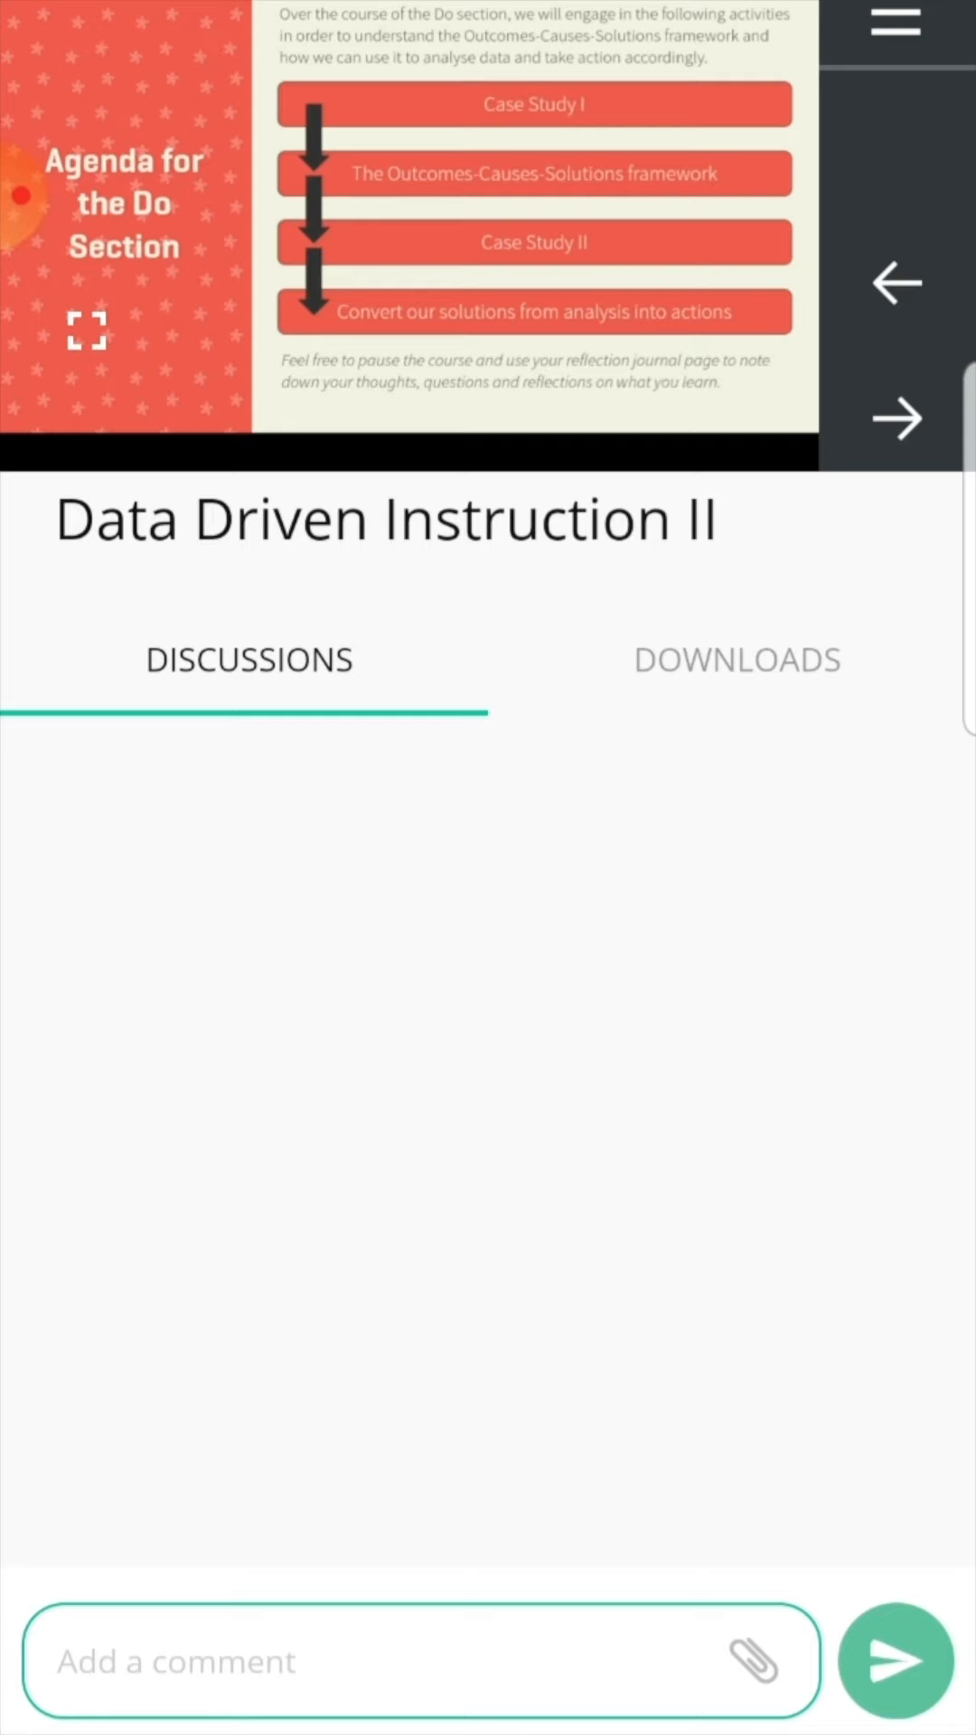
left_click(86, 332)
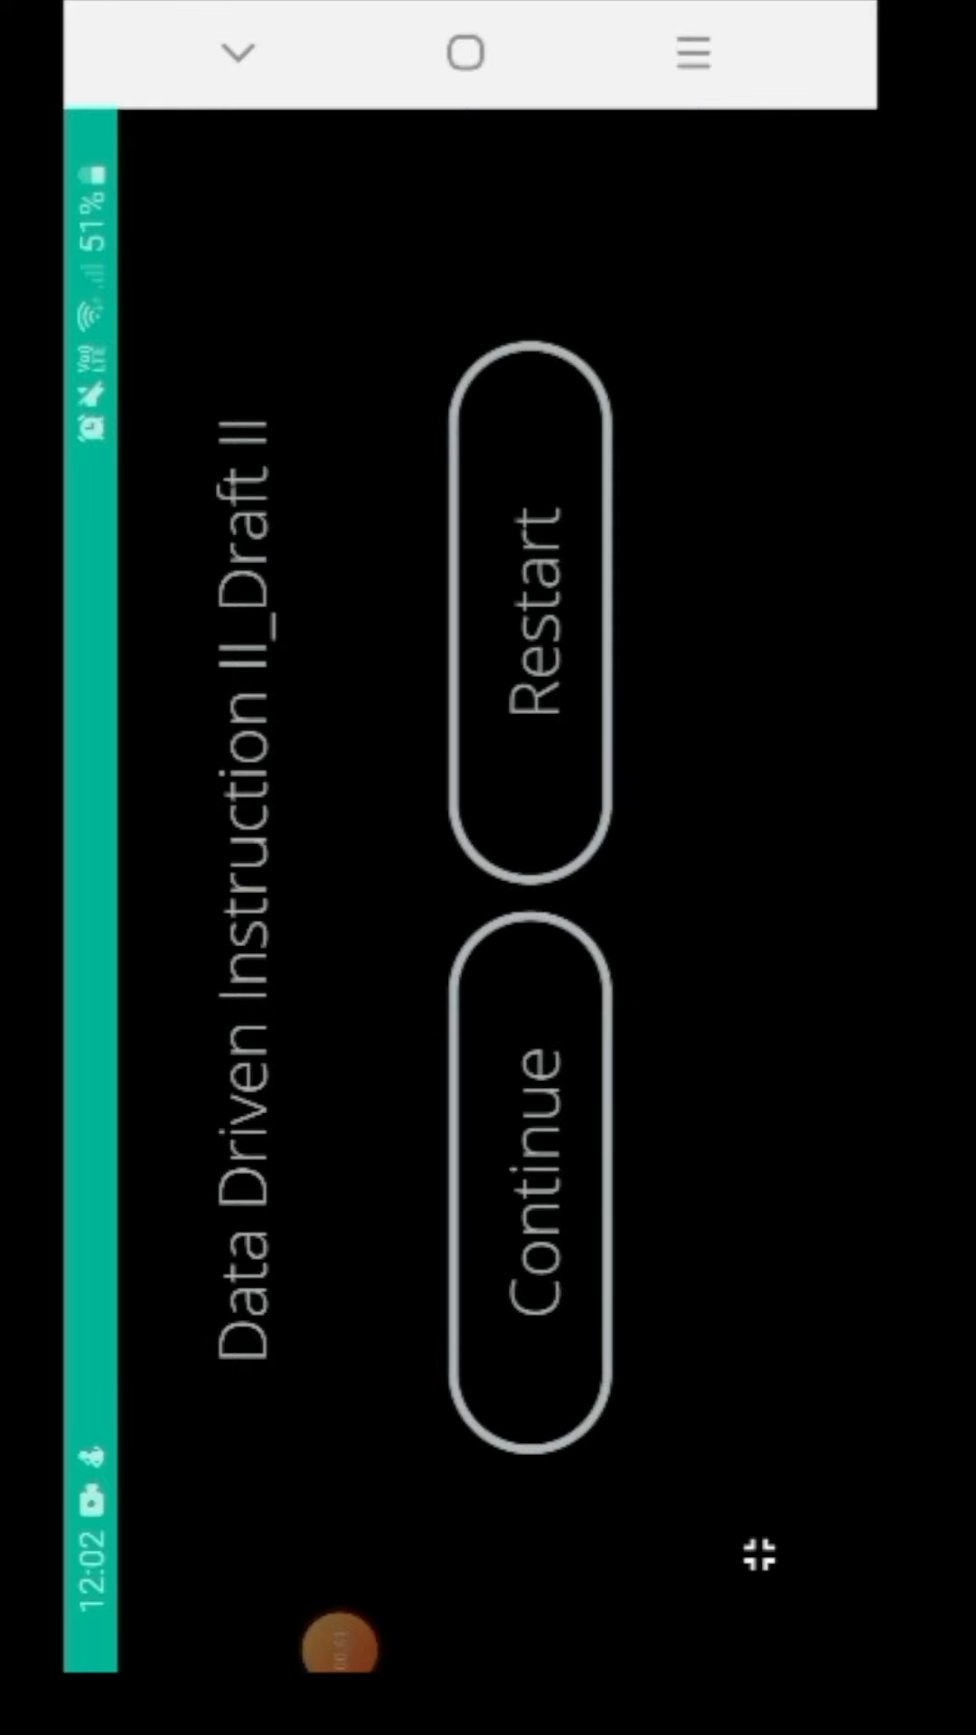
Resume the presentation with Continue and return to the Data Driven Instruction II page
left_click(536, 1182)
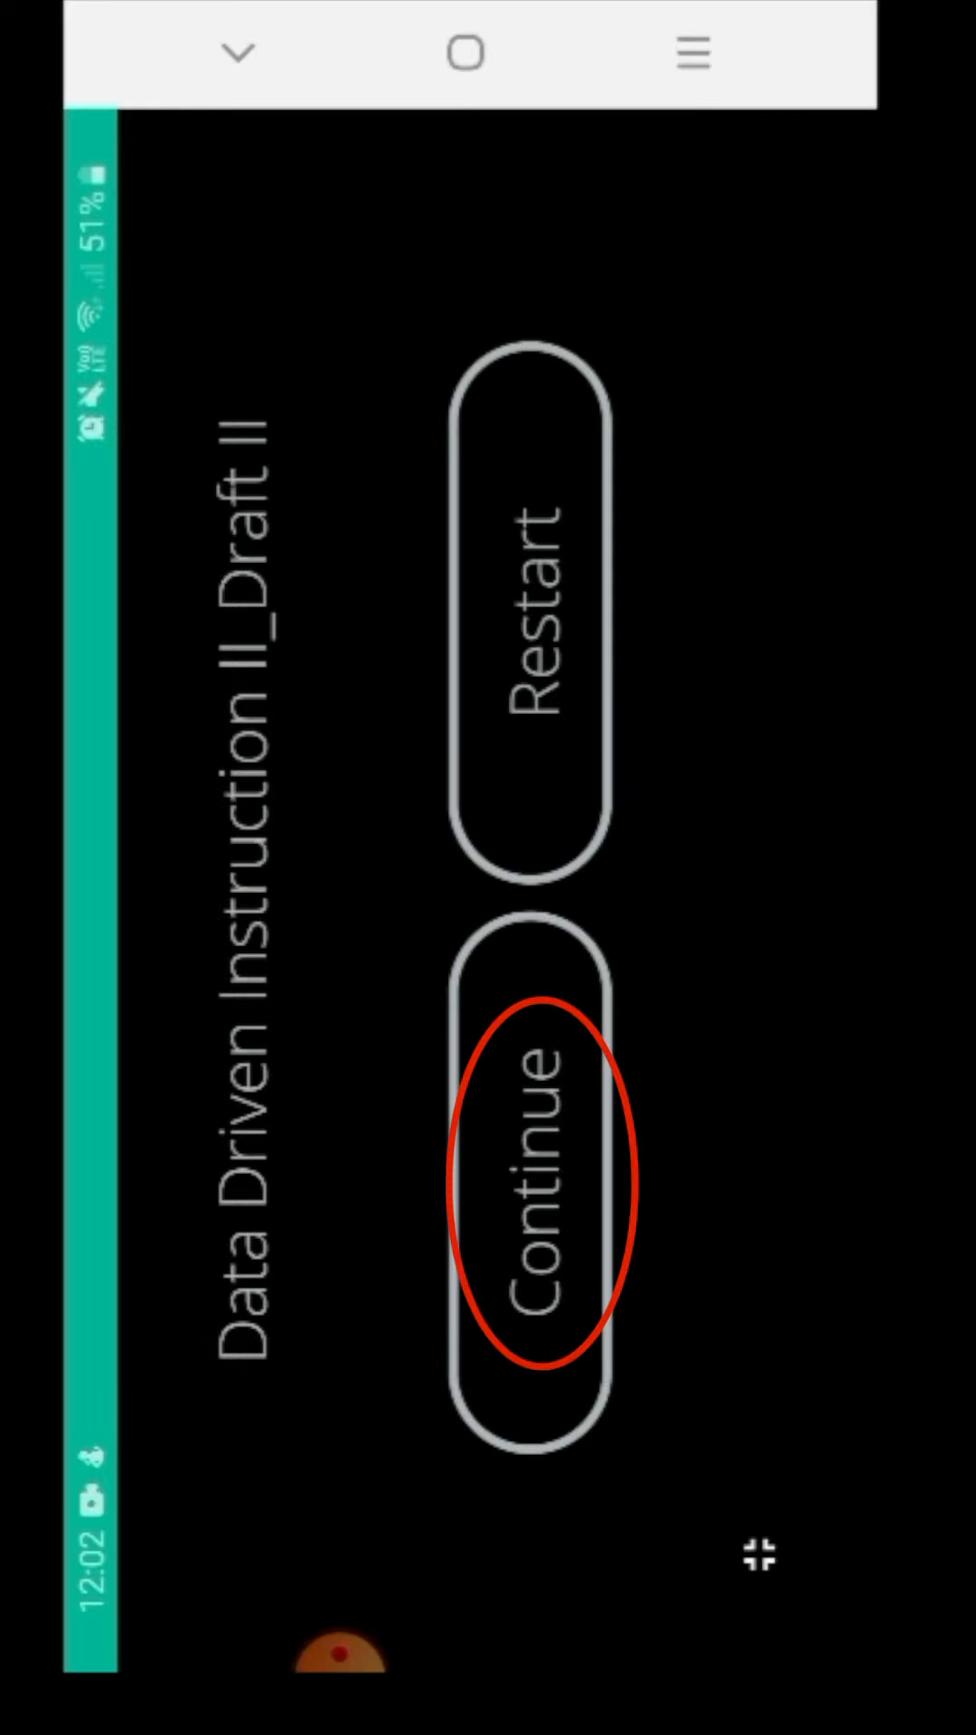
left_click(535, 1173)
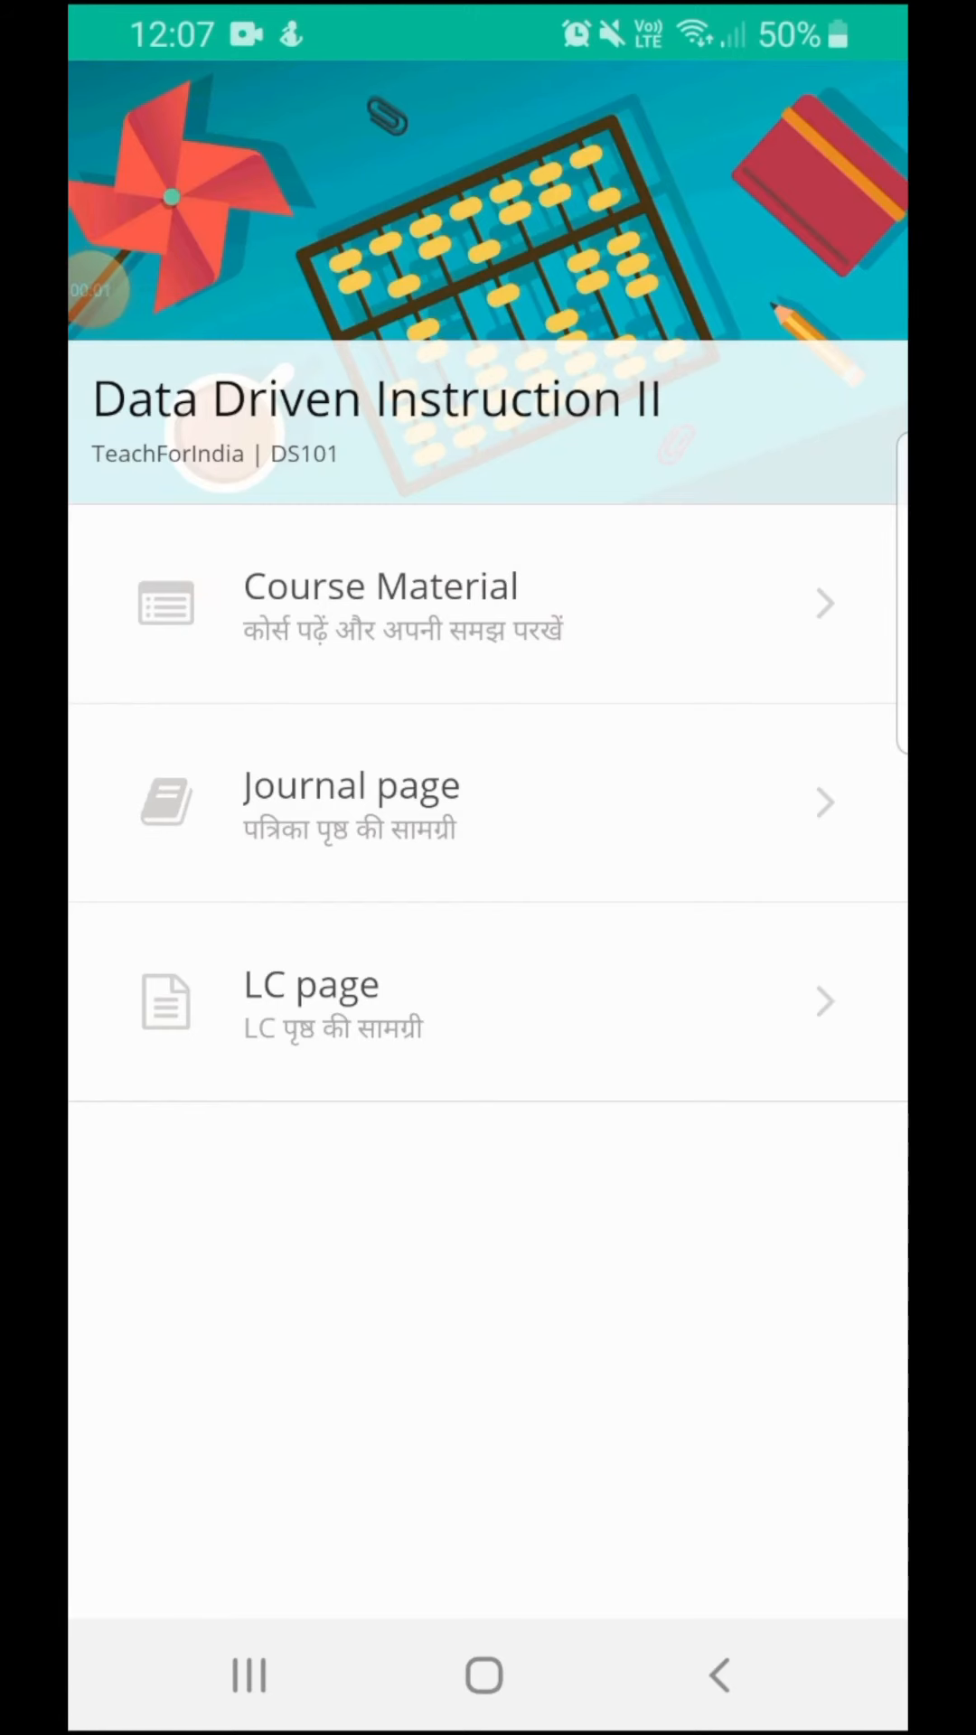
Open the Journal page PDF and scroll through its questions, progress tracker and notes
left_click(363, 806)
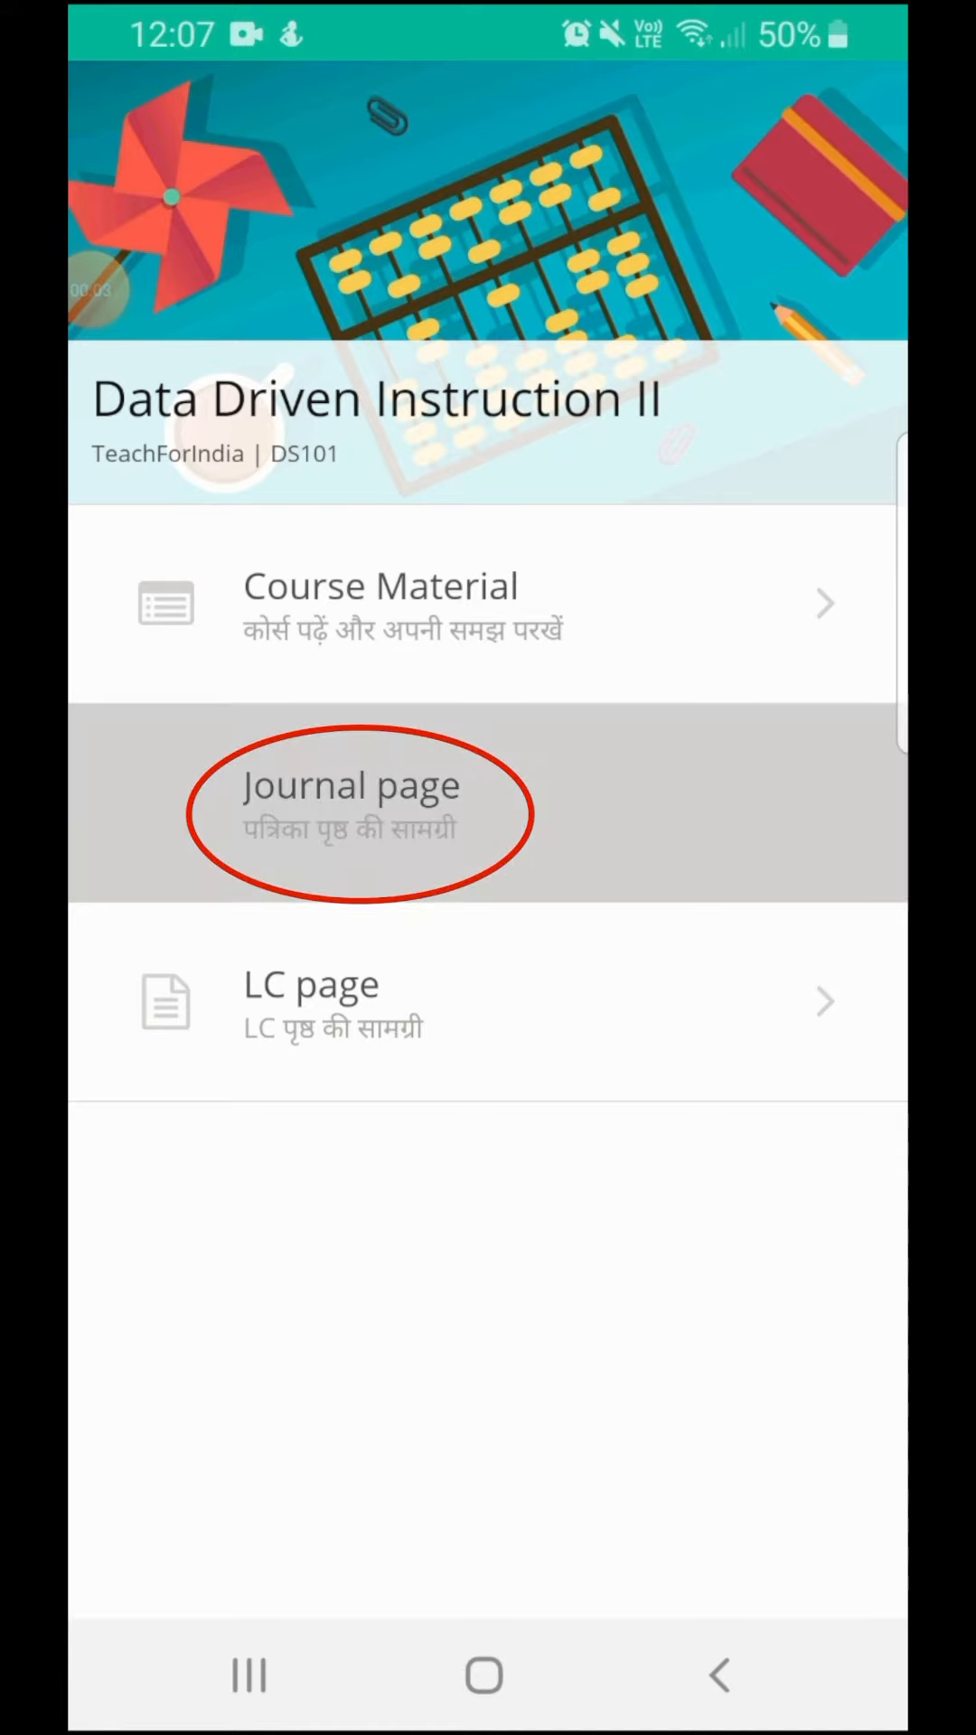
left_click(354, 803)
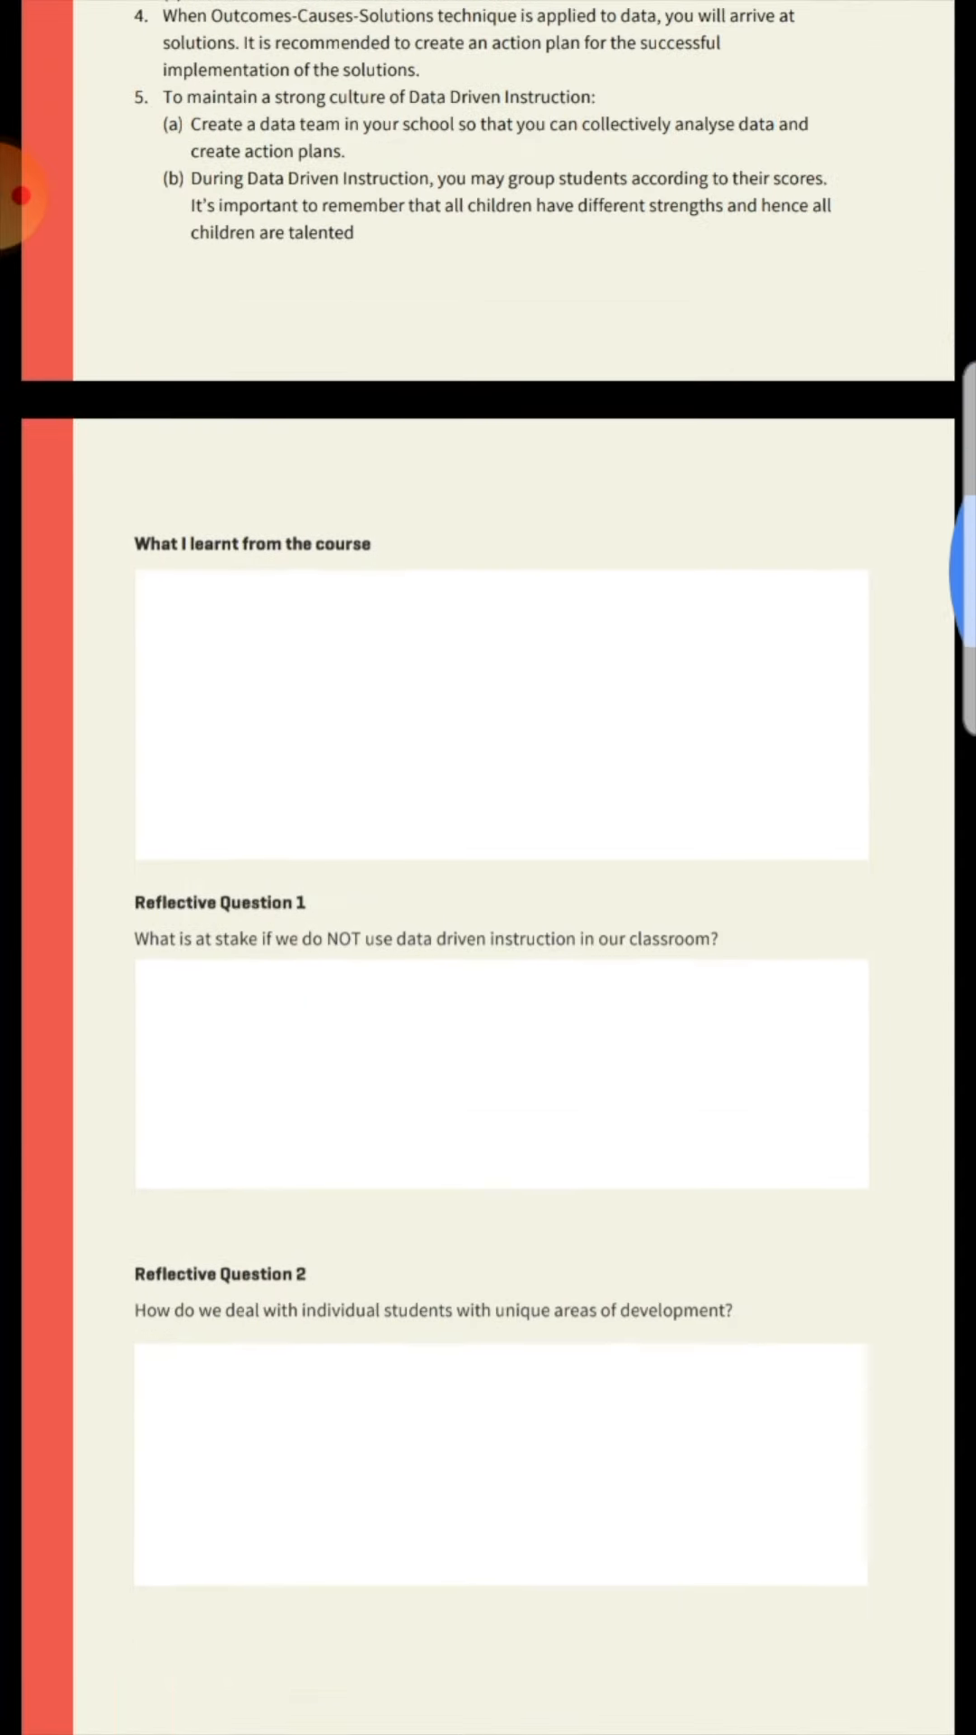
scroll("down", 3)
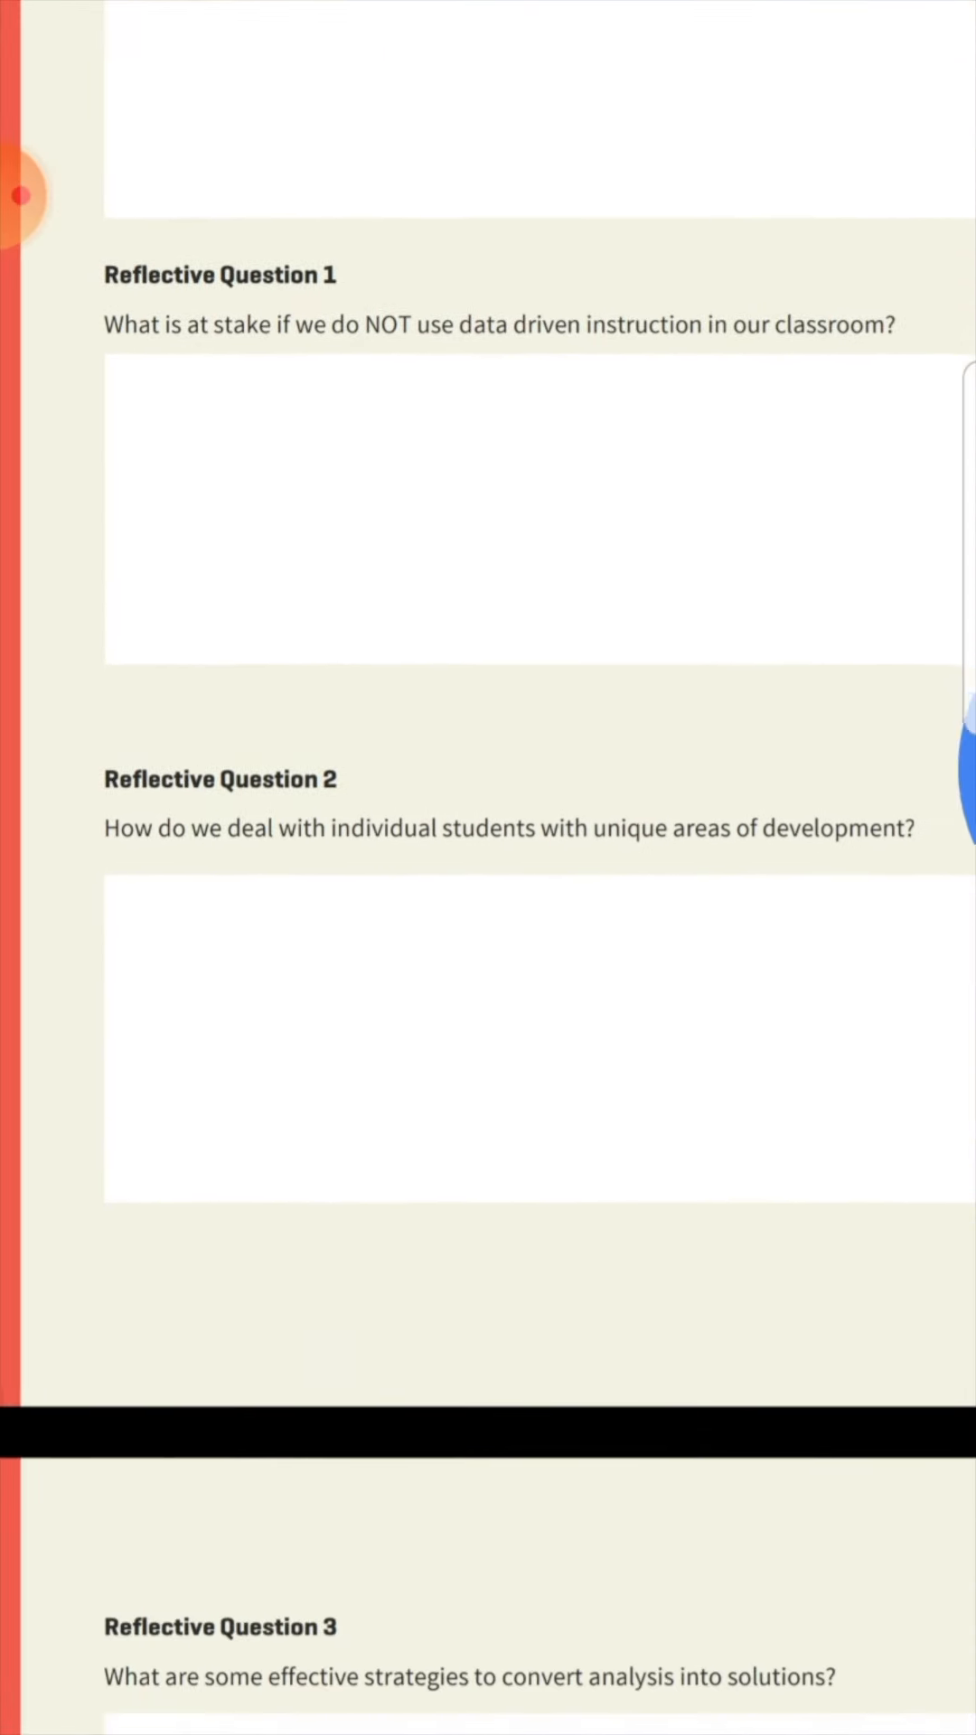
scroll("down", 3)
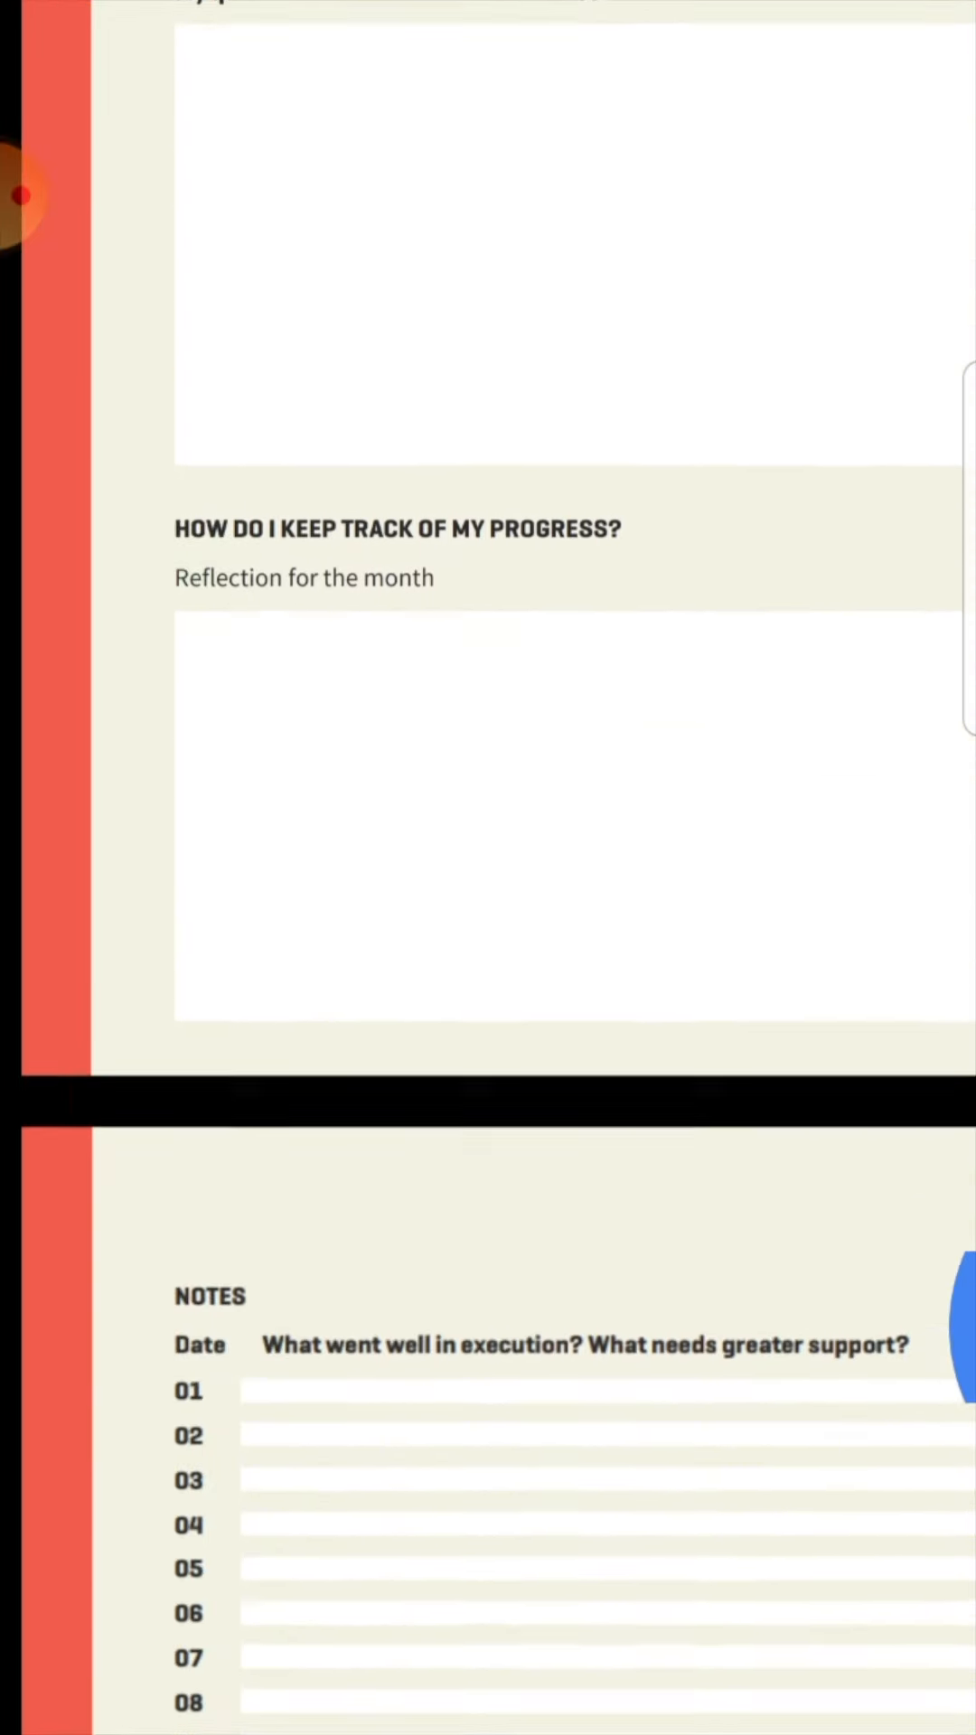